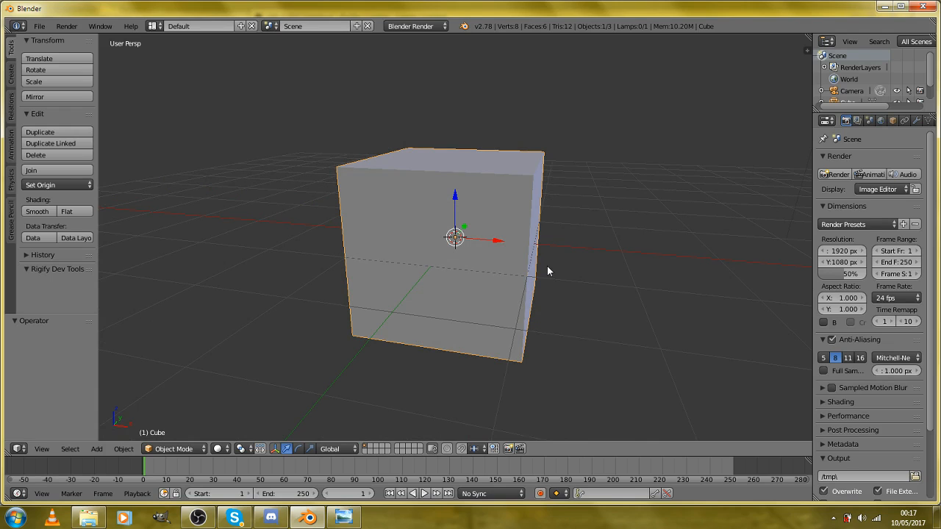
{"action": "mouse_move", "coordinate": [536, 281]}
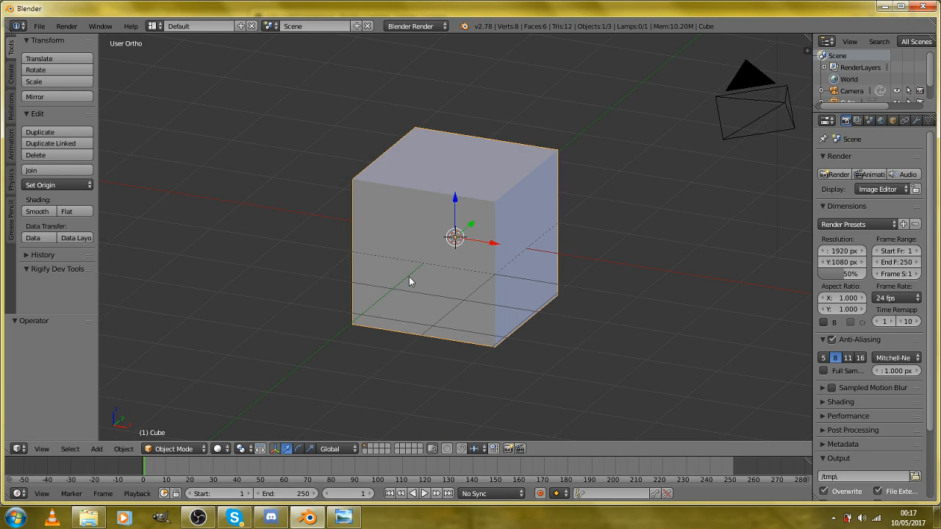
Scale the cube to 0.15 in front view and add edge loops around its middle
{"action": "left_click_drag", "start_coordinate": [411, 282], "coordinate": [441, 300]}
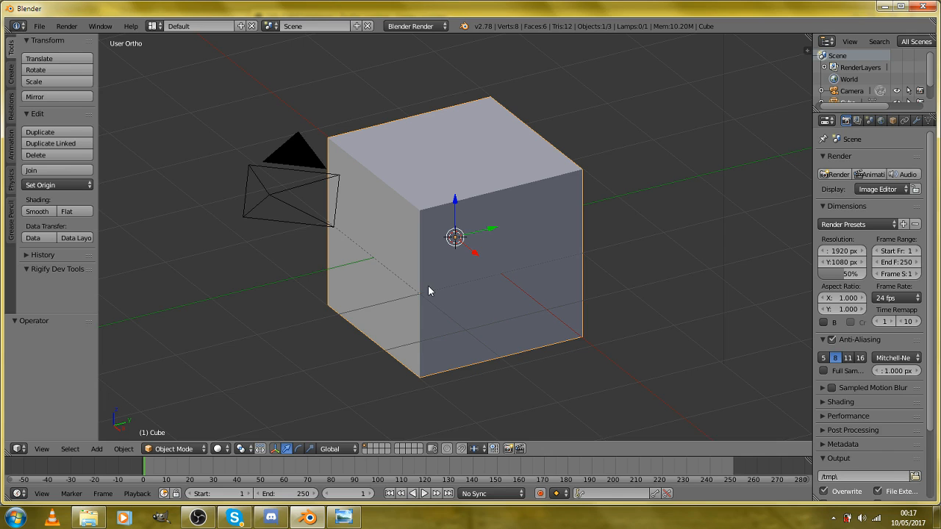
{"action": "left_click_drag", "start_coordinate": [427, 291], "coordinate": [478, 296]}
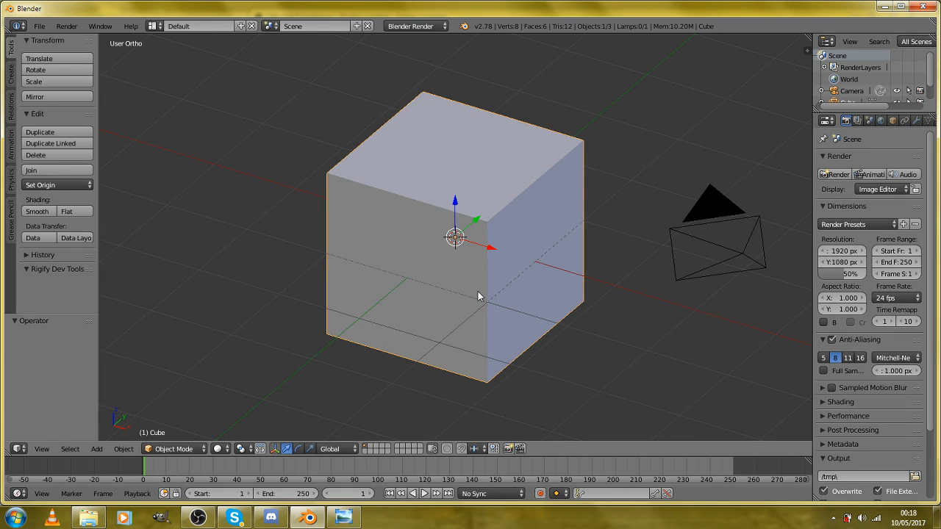
{"action": "mouse_move", "coordinate": [473, 267]}
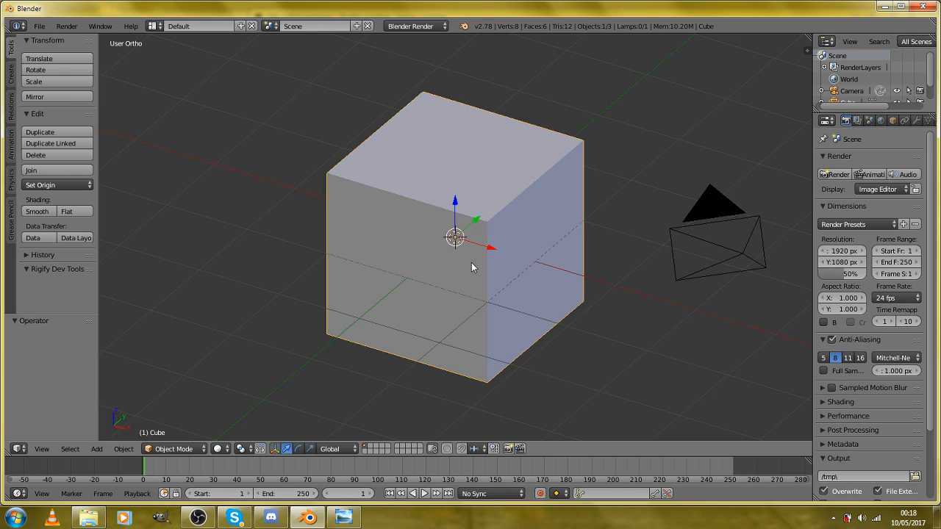
{"action": "mouse_move", "coordinate": [483, 244]}
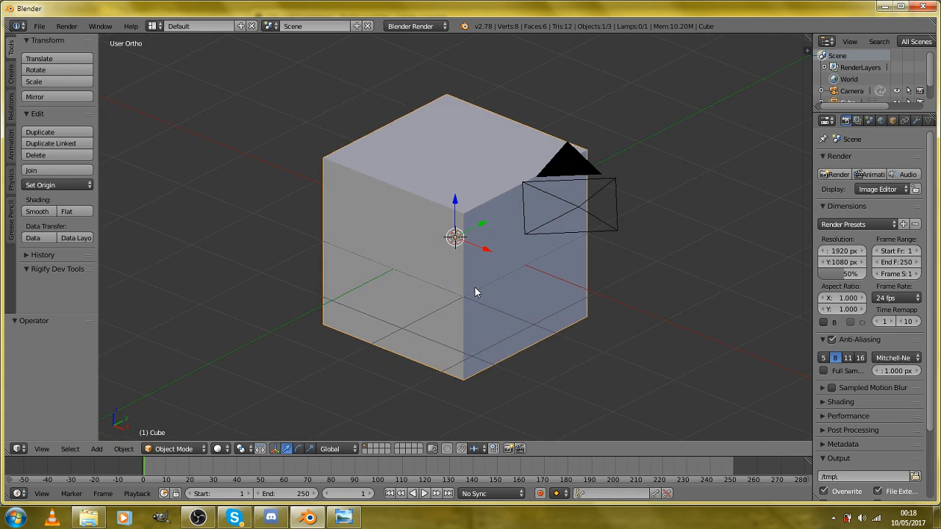
{"action": "left_click_drag", "start_coordinate": [478, 294], "coordinate": [412, 300]}
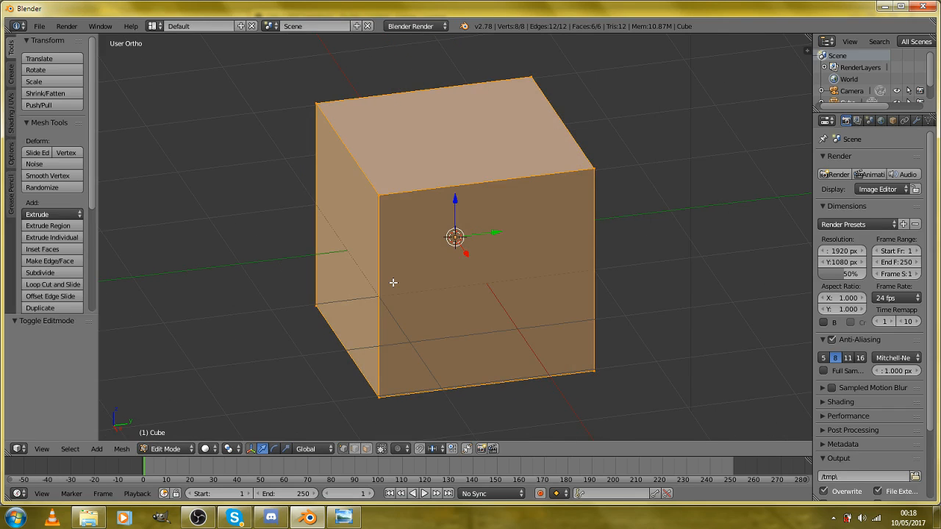
{"action": "key", "text": "1"}
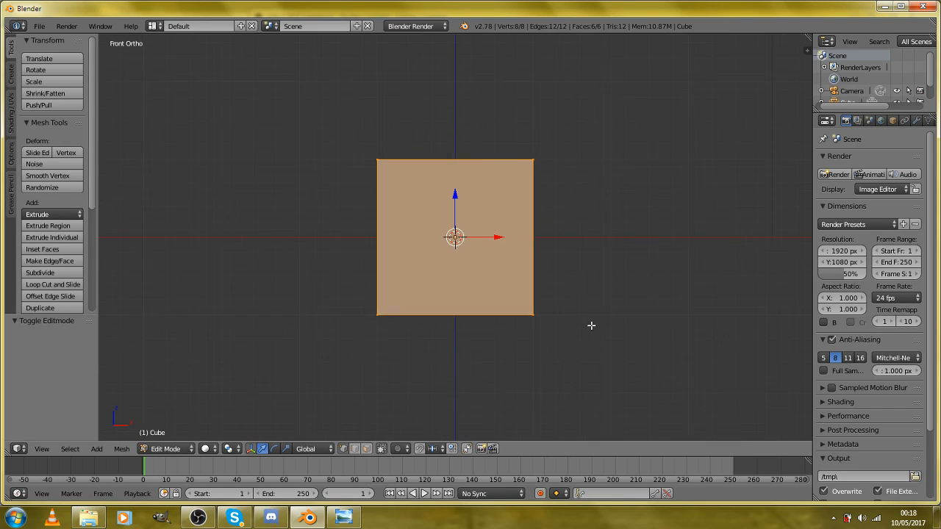
{"action": "left_click_drag", "start_coordinate": [455, 237], "coordinate": [491, 274]}
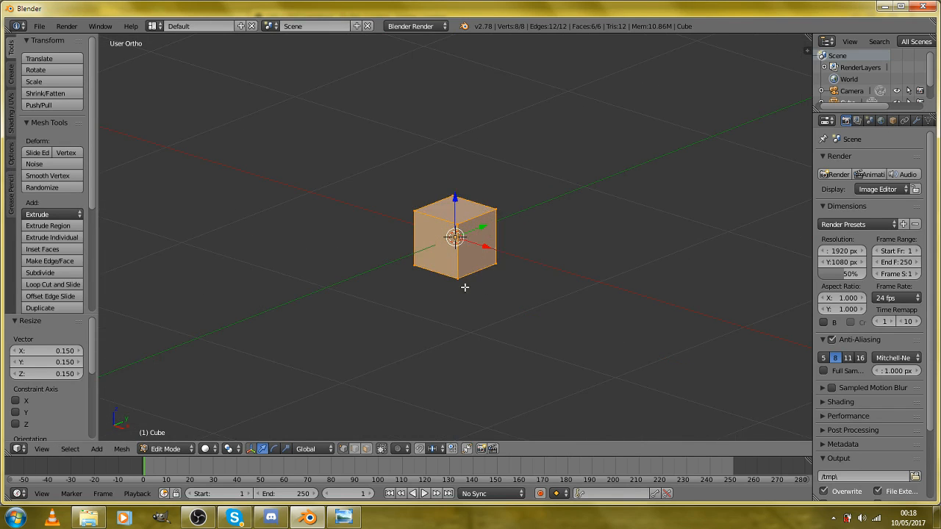
{"action": "left_click", "coordinate": [53, 284]}
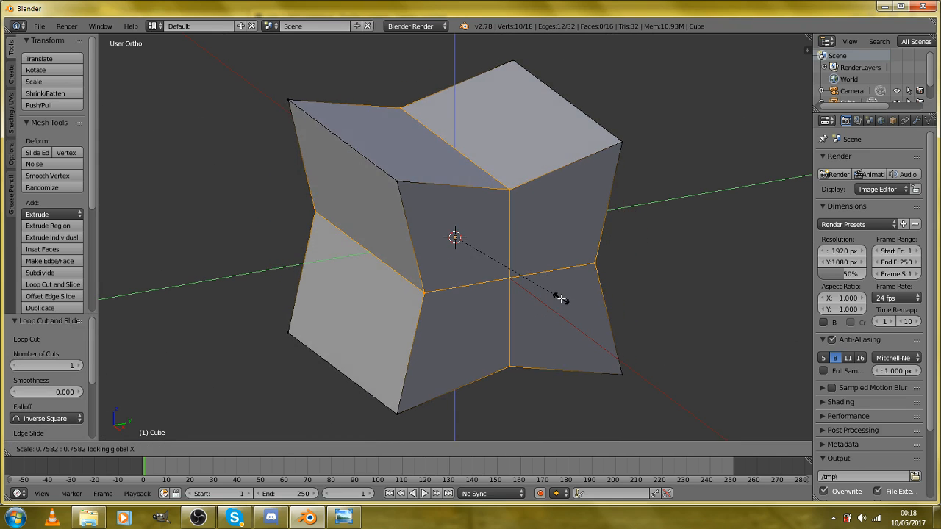
Select the cube's middle edge loops and scale them outward into an octagonal shape
{"action": "left_click", "coordinate": [636, 298]}
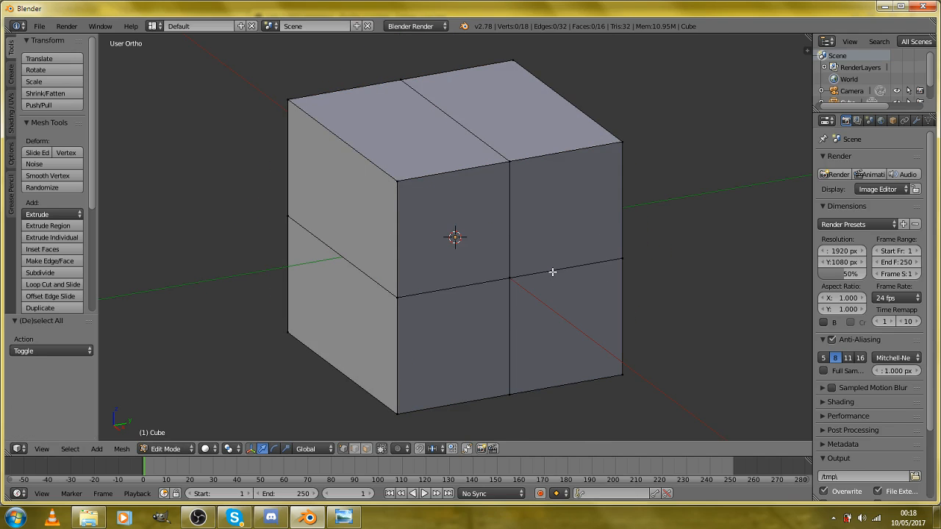
{"action": "left_click", "coordinate": [51, 284]}
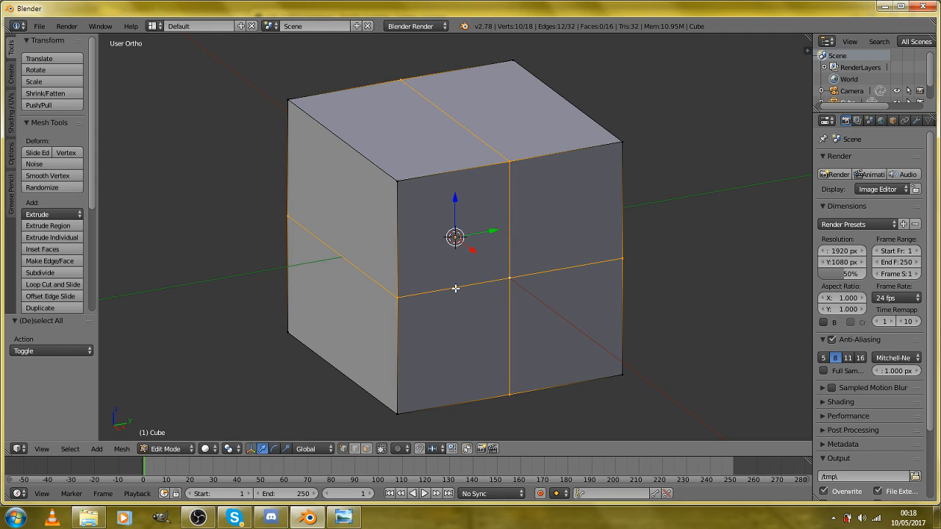
{"action": "mouse_move", "coordinate": [579, 298]}
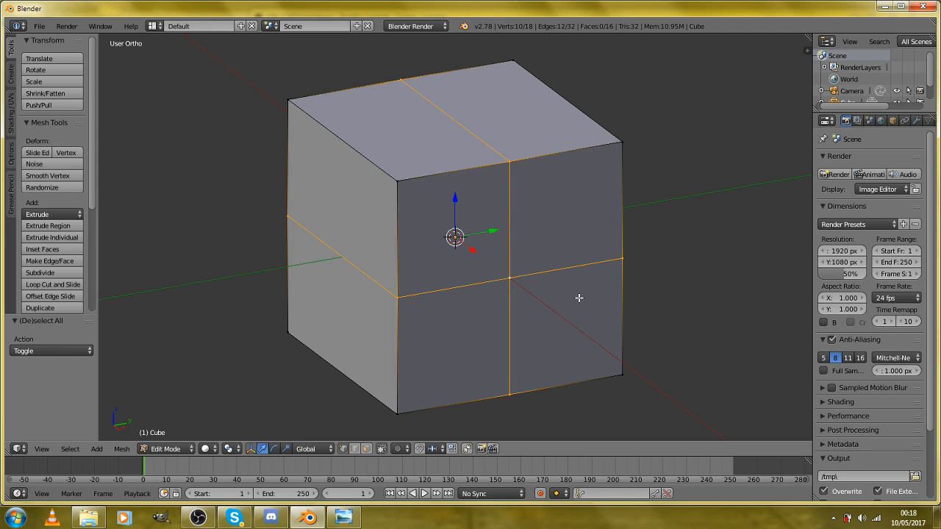
{"action": "key", "text": "s"}
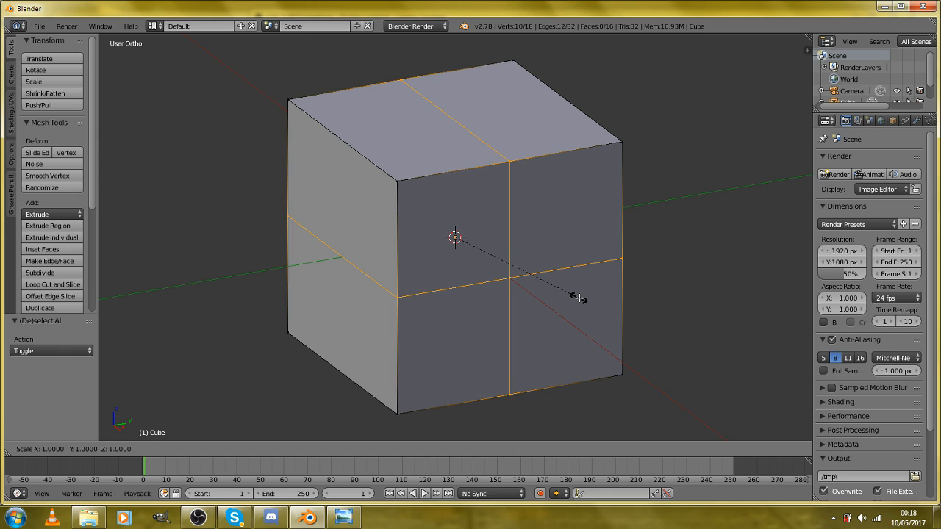
{"action": "left_click_drag", "start_coordinate": [580, 298], "coordinate": [607, 306]}
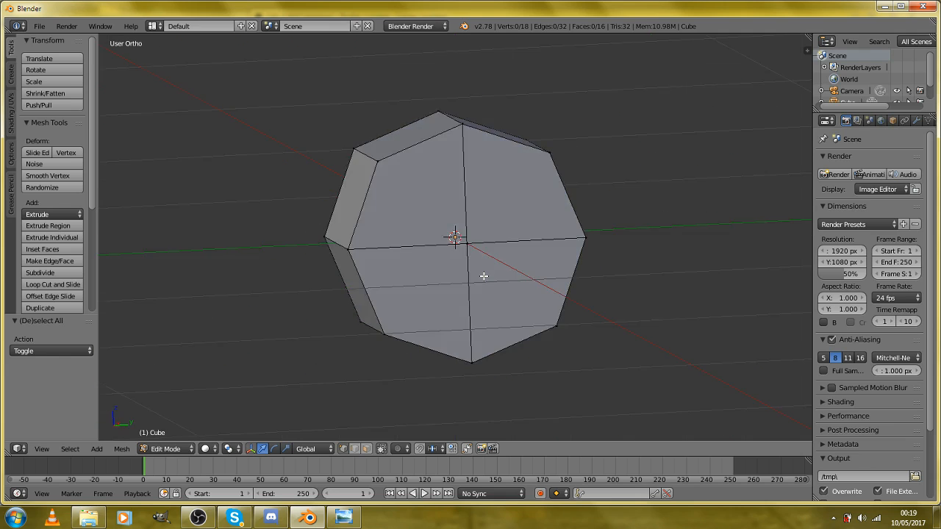
From front view, extrude the end faces into a long rod and duplicate the end face
{"action": "key", "text": "KP_1"}
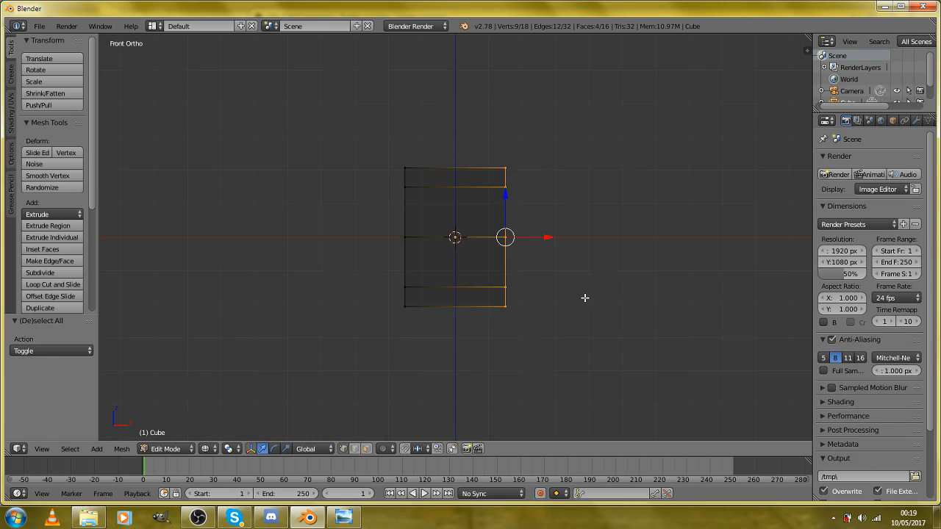
{"action": "left_click_drag", "start_coordinate": [505, 237], "coordinate": [431, 237]}
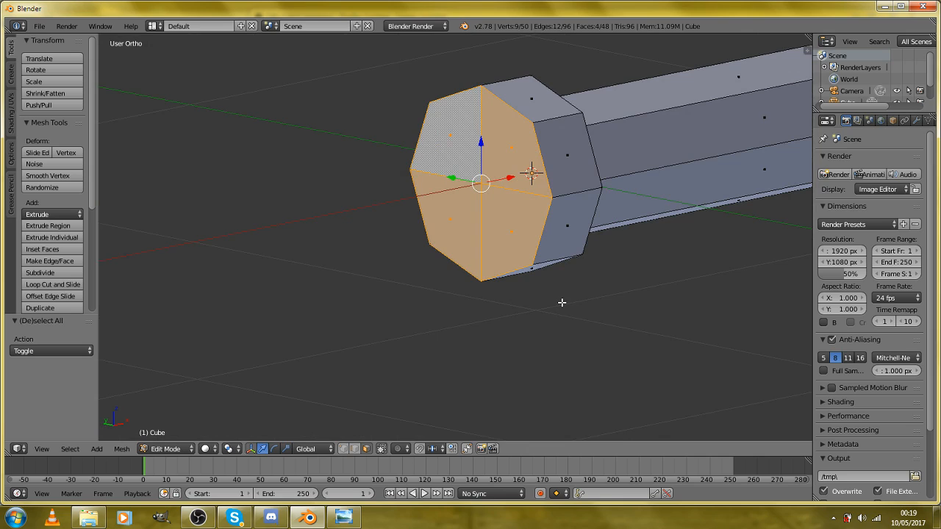
{"action": "mouse_move", "coordinate": [603, 299]}
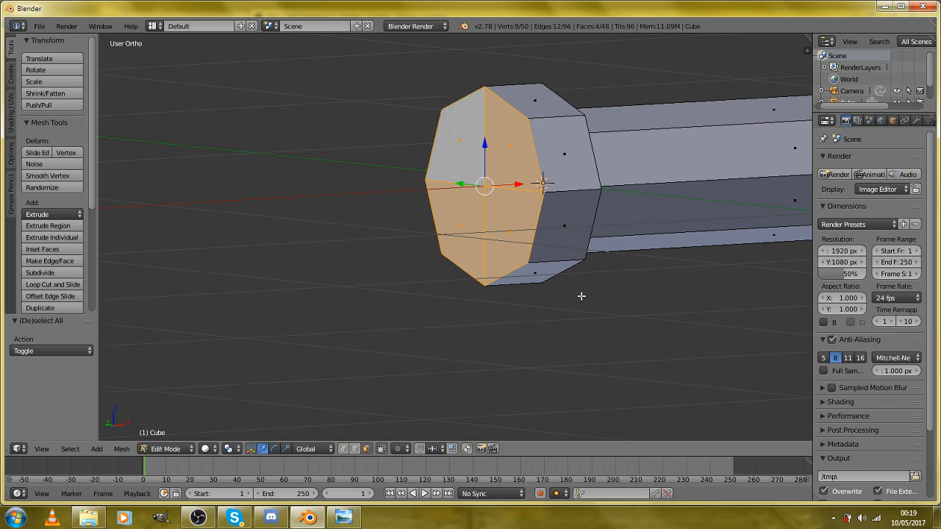
{"action": "key", "text": "shift+d"}
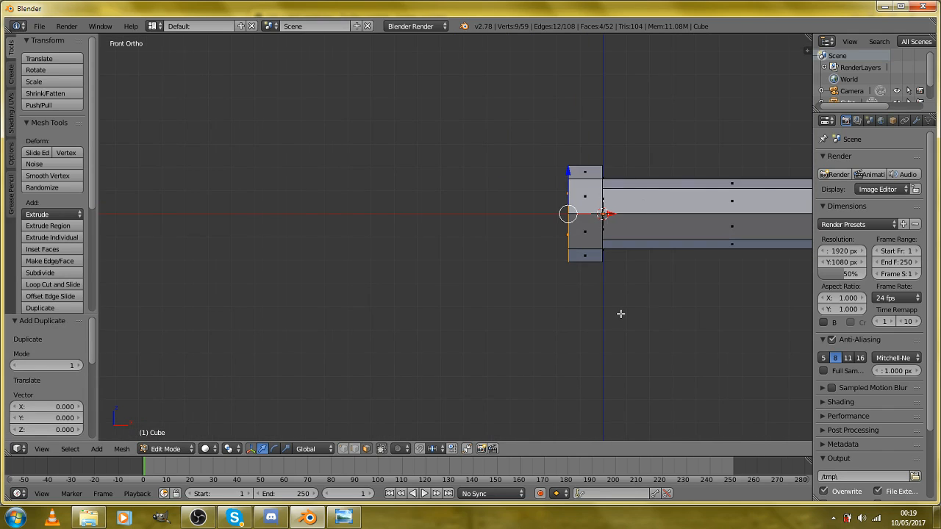
{"action": "mouse_move", "coordinate": [622, 314]}
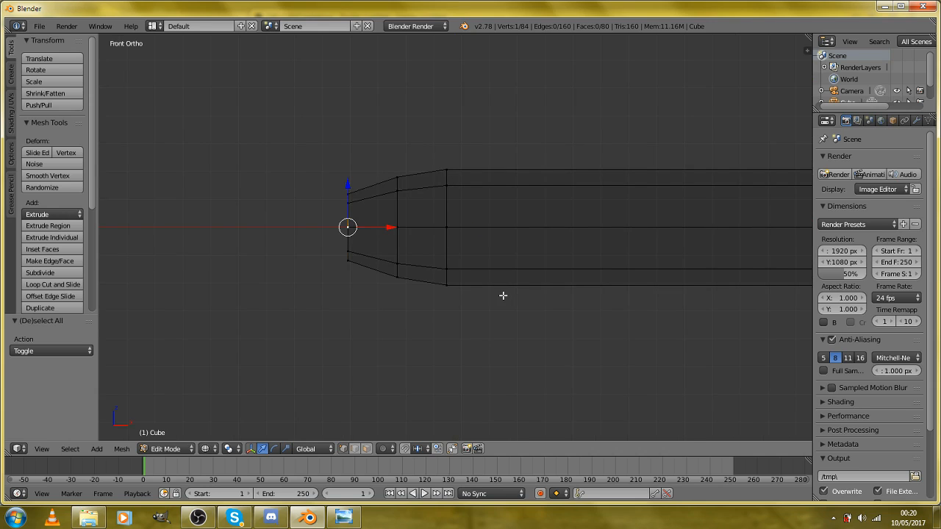
{"action": "mouse_move", "coordinate": [483, 297]}
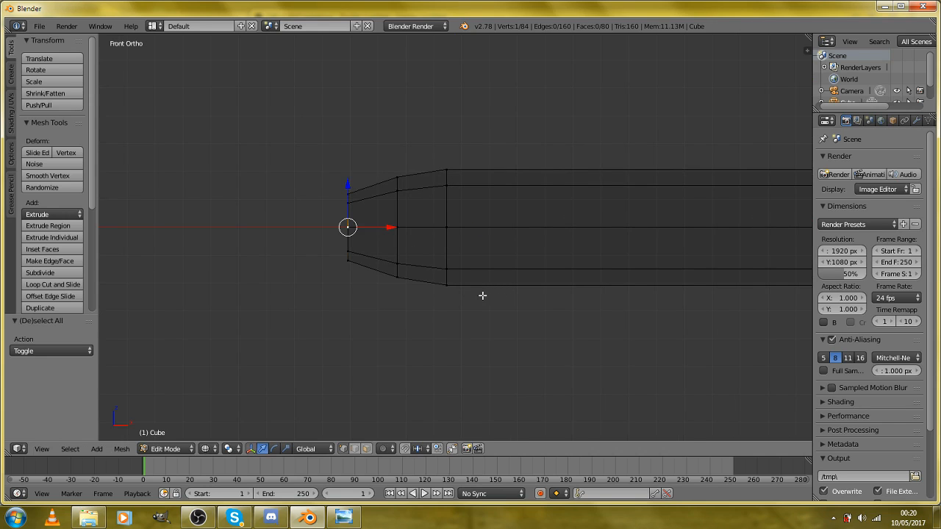
Scale the connected pointed blade section down to about 0.78, thinner than the hilt
{"action": "left_click_drag", "start_coordinate": [348, 228], "coordinate": [320, 227]}
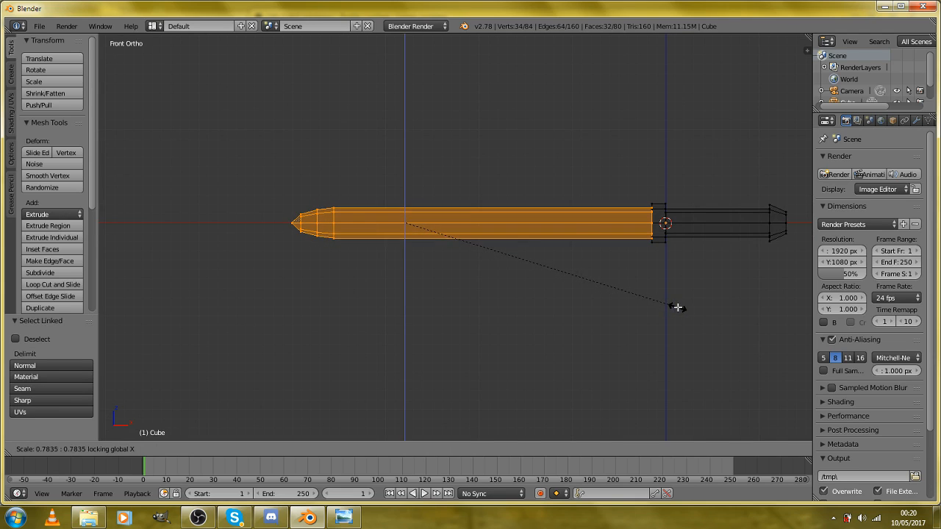
Confirm the narrowed blade tip at about 0.77 thickness
{"action": "left_click", "coordinate": [668, 305]}
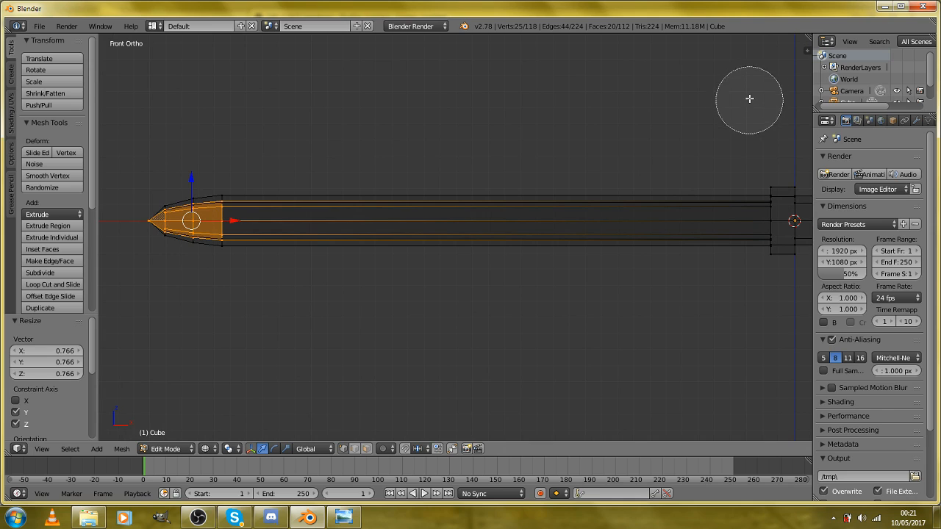
{"action": "mouse_move", "coordinate": [772, 278]}
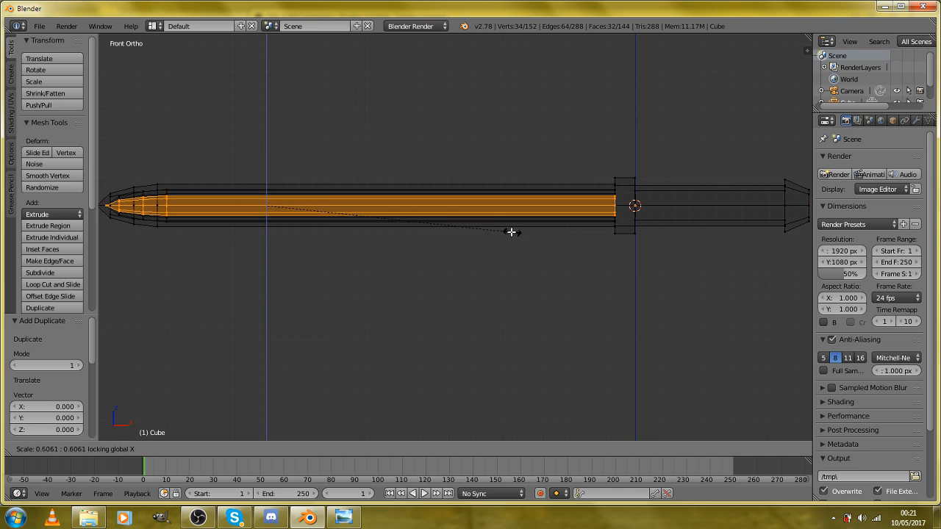
Confirm the slimmer inner core, shade the saber smooth, and add a second material slot
{"action": "left_click", "coordinate": [378, 226]}
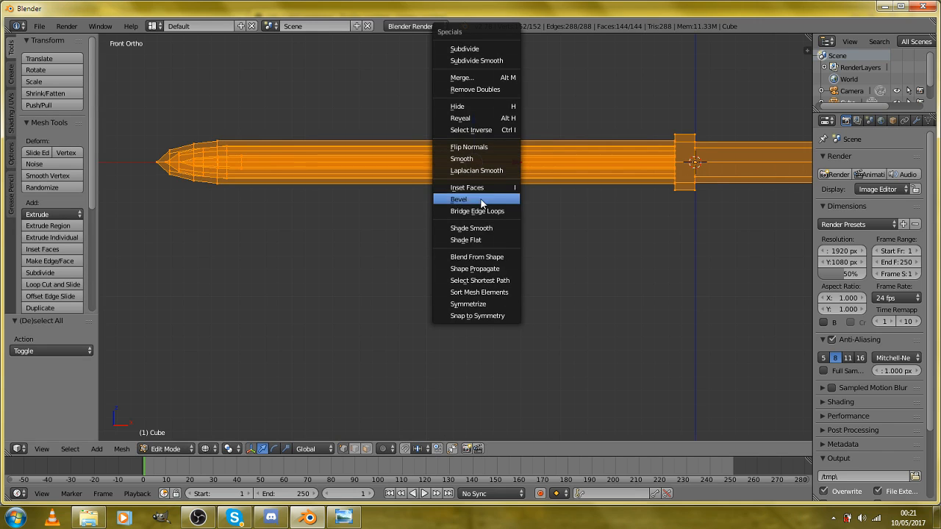
{"action": "left_click", "coordinate": [472, 228]}
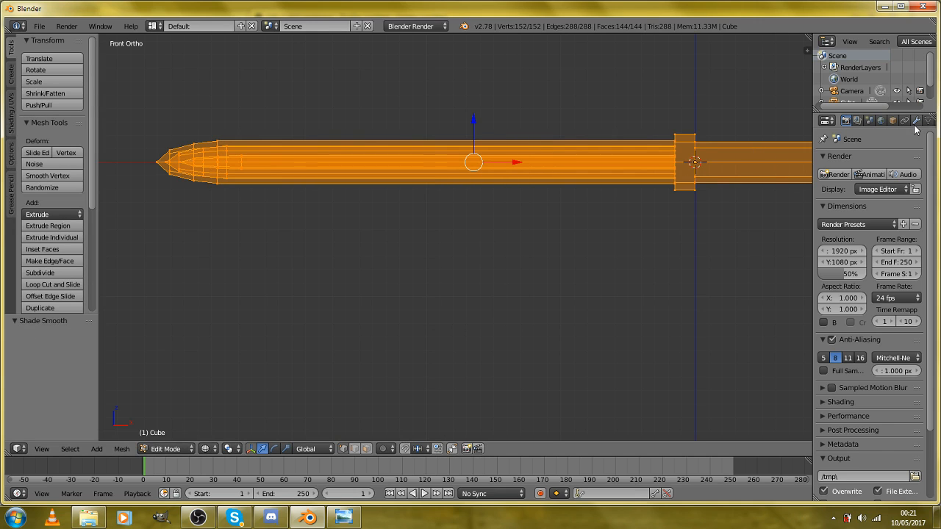
{"action": "left_click", "coordinate": [906, 120]}
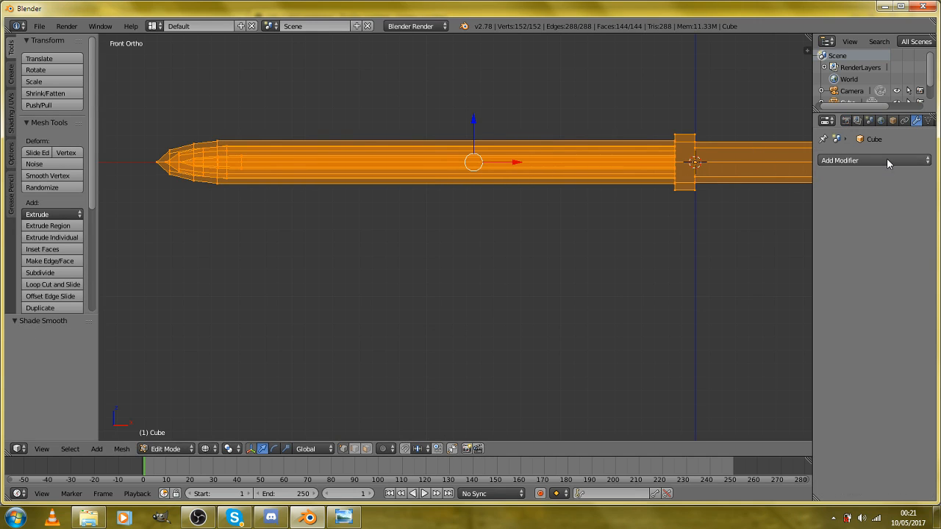
{"action": "left_click", "coordinate": [874, 161]}
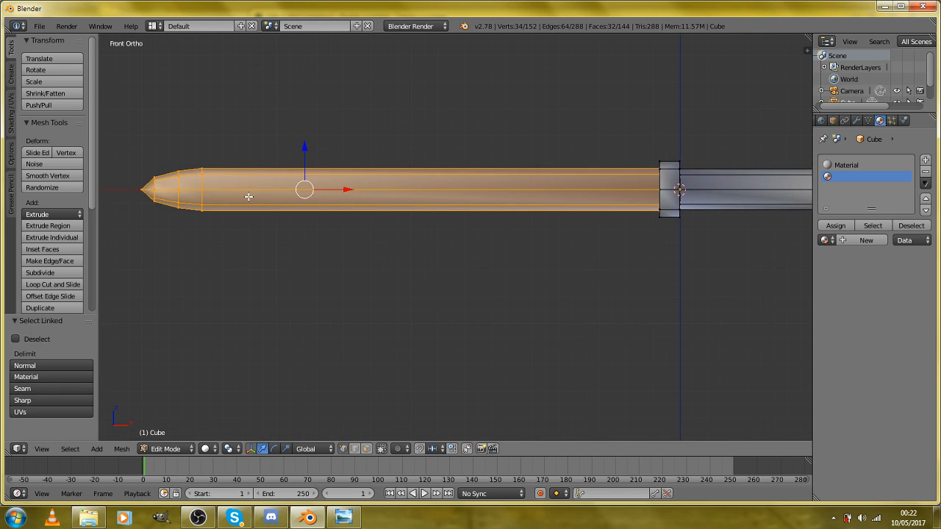
Create a blade material with green diffuse, specular intensity 0 and emit 2
{"action": "left_click", "coordinate": [868, 240]}
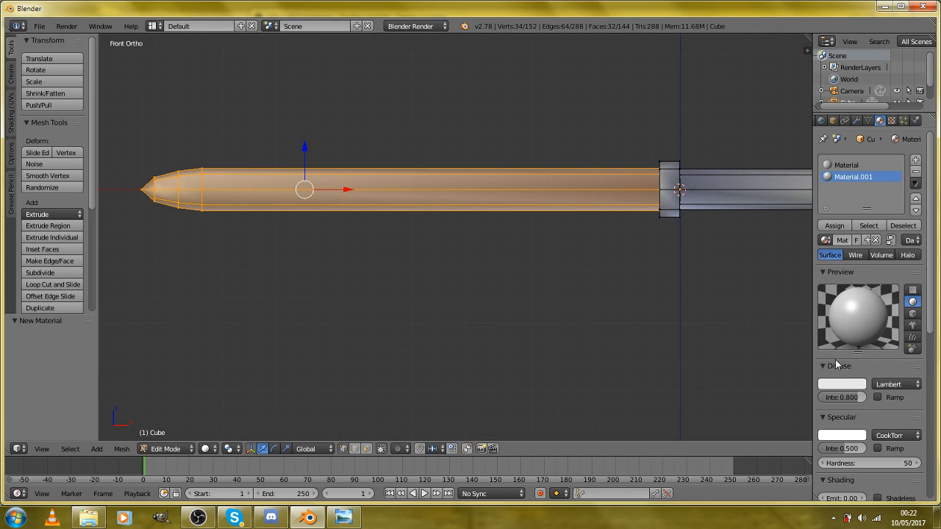
{"action": "left_click", "coordinate": [841, 384]}
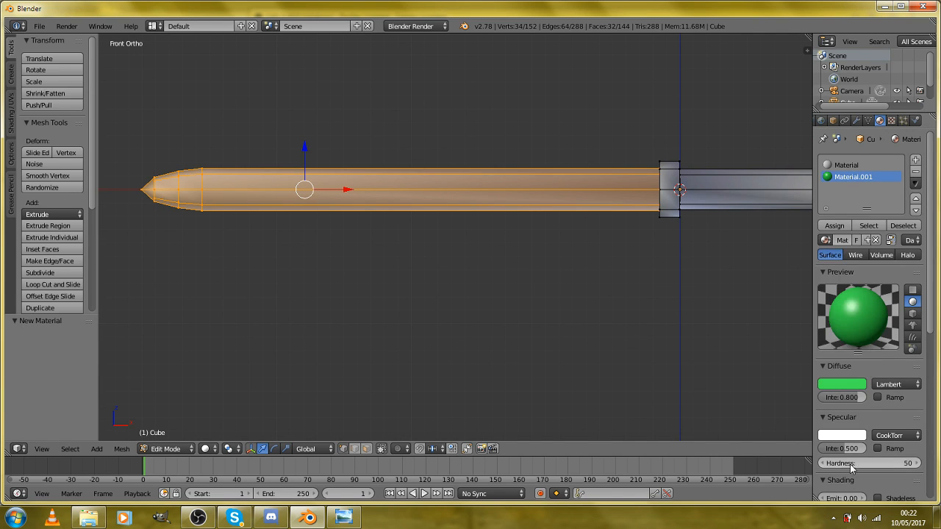
{"action": "scroll", "scroll_direction": "down", "scroll_amount": 3}
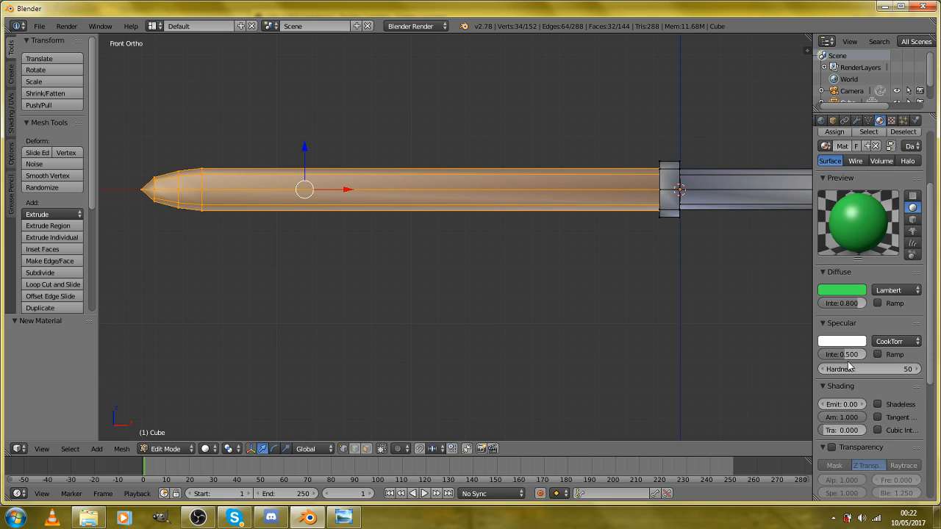
{"action": "mouse_move", "coordinate": [842, 354]}
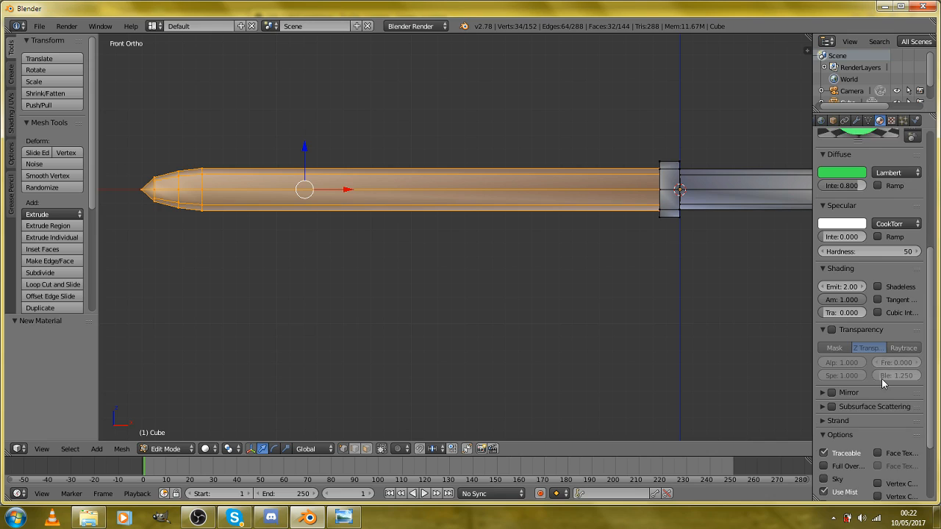
{"action": "mouse_move", "coordinate": [828, 372]}
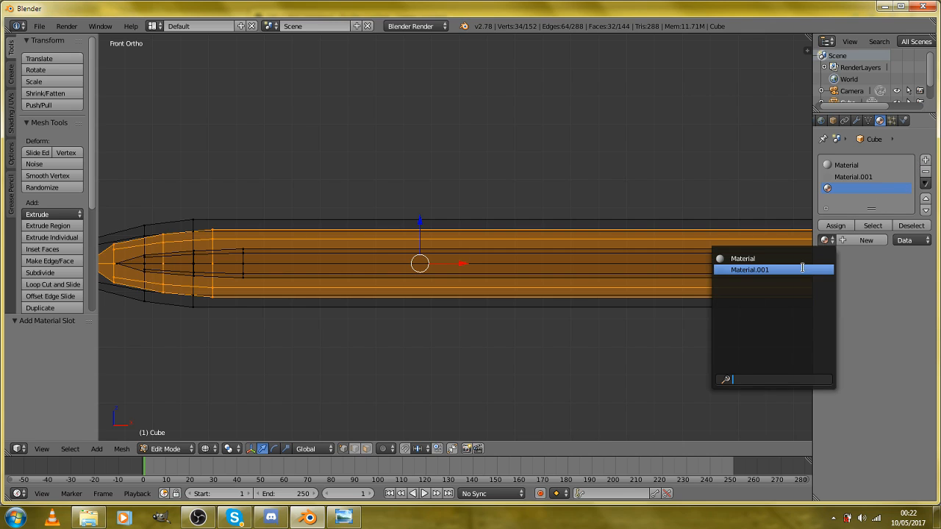
Copy Material.001 into a new slot, set low transparency alpha, assign it, darken the green
{"action": "left_click", "coordinate": [772, 269]}
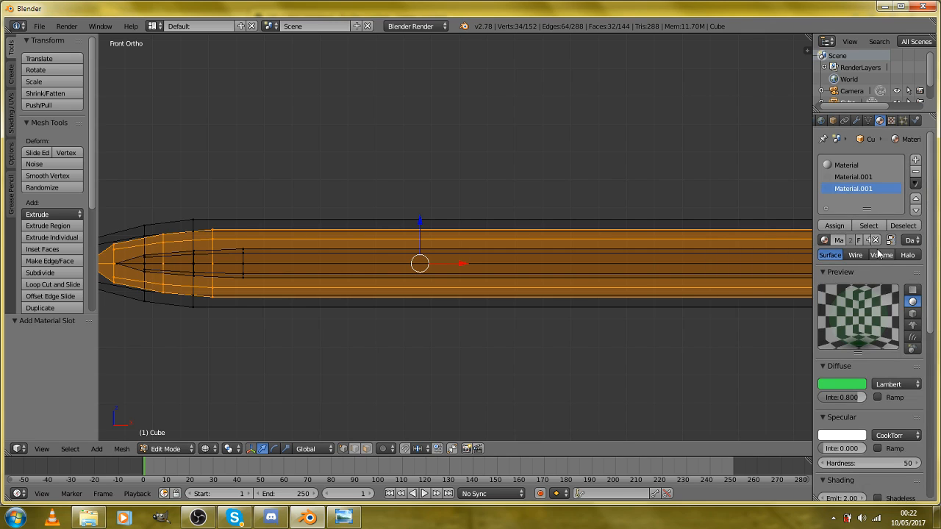
{"action": "mouse_move", "coordinate": [867, 240]}
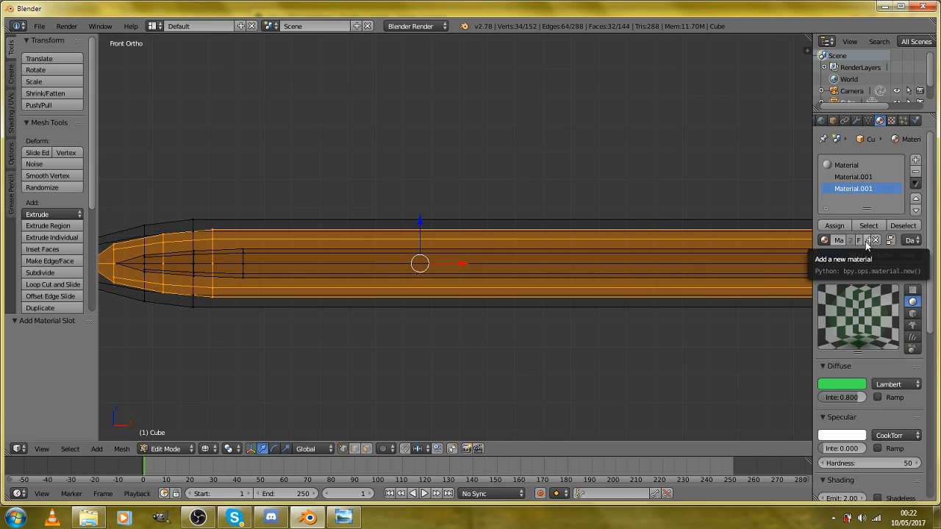
{"action": "left_click", "coordinate": [864, 241]}
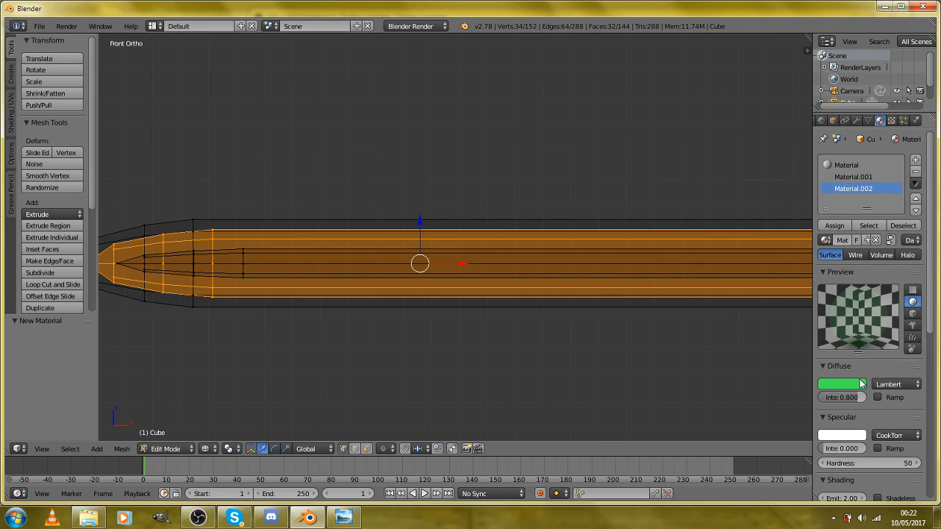
{"action": "scroll", "scroll_direction": "down", "scroll_amount": 3}
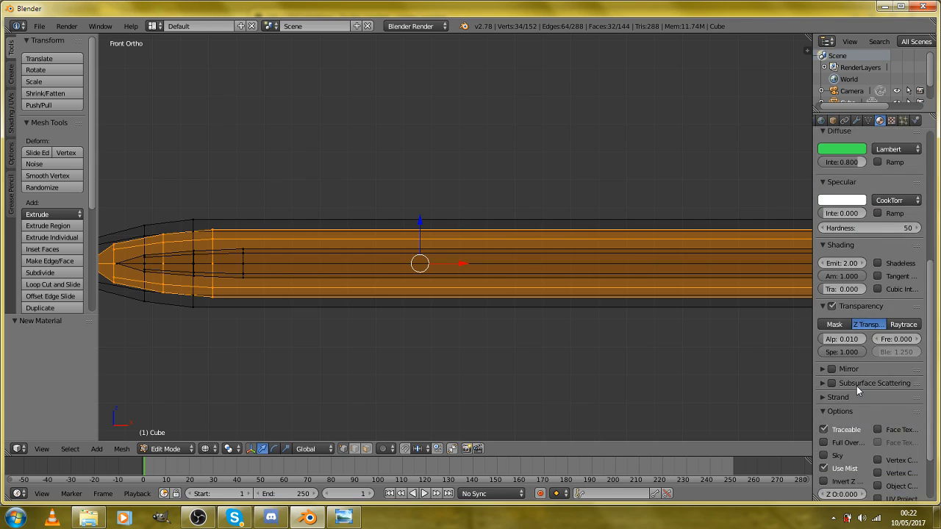
{"action": "scroll", "scroll_direction": "down", "scroll_amount": 3}
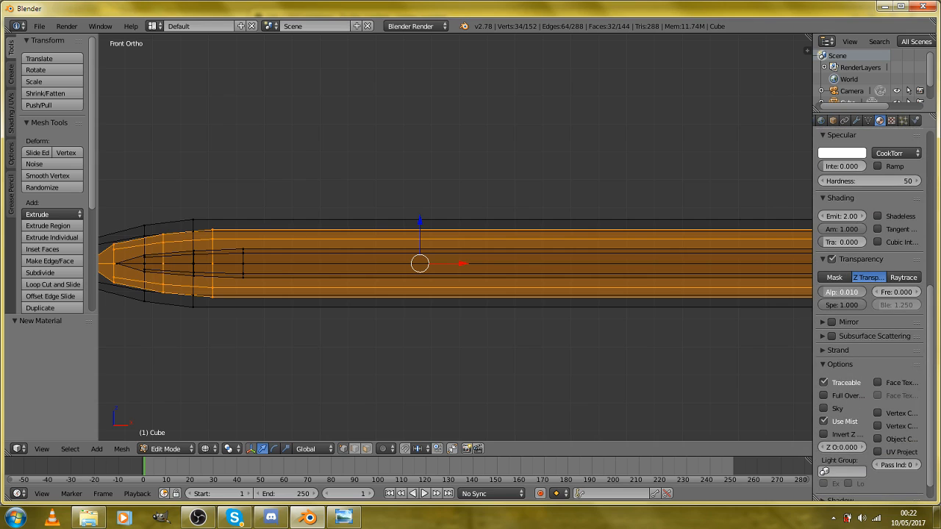
{"action": "left_click", "coordinate": [842, 292]}
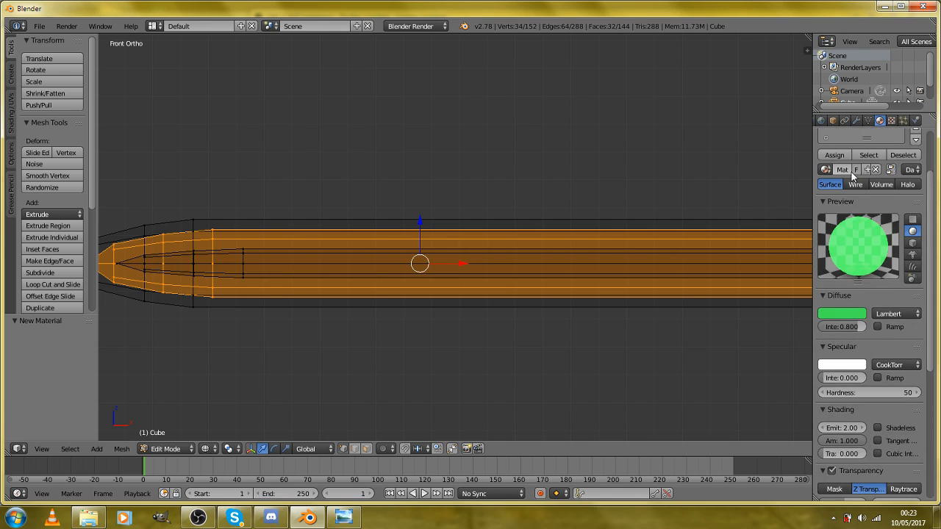
{"action": "left_click", "coordinate": [843, 313]}
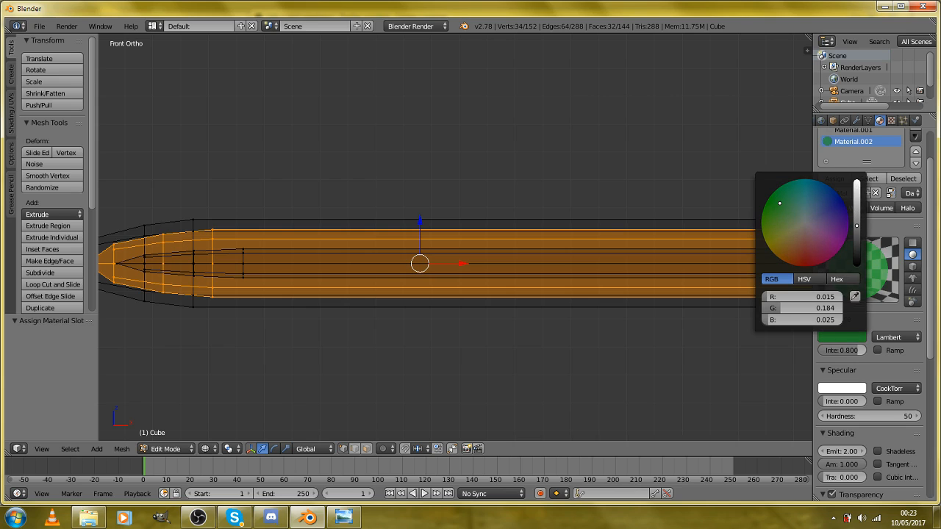
{"action": "left_click", "coordinate": [777, 211]}
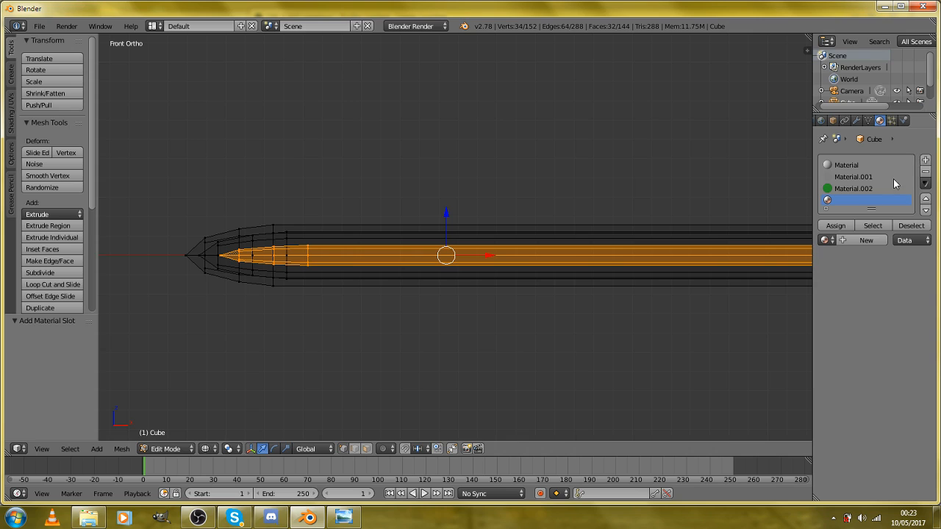
Put the transparent Material.002 in the fourth slot with alpha 0.5 for the inner faces
{"action": "left_click", "coordinate": [868, 200]}
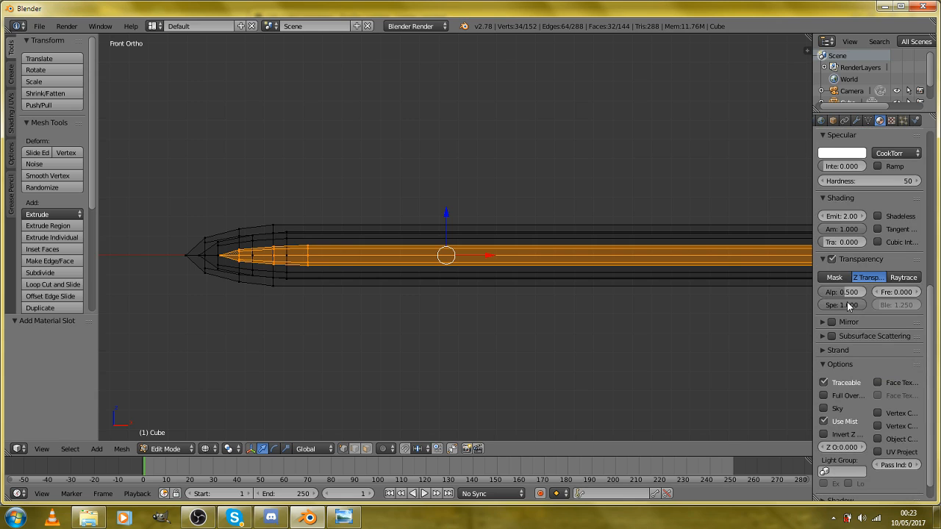
{"action": "mouse_move", "coordinate": [842, 292]}
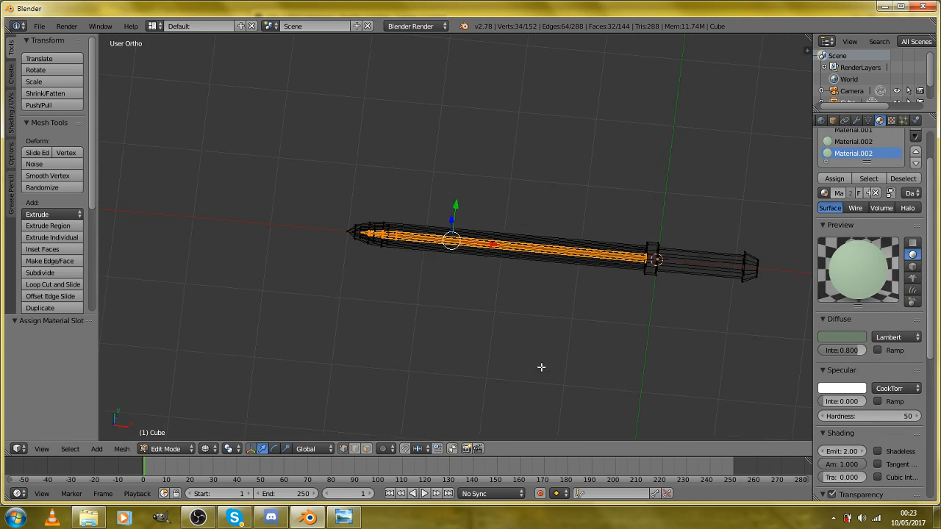
In Object Mode, add a camera and make it the active view framing the lightsaber
{"action": "key", "text": "Tab"}
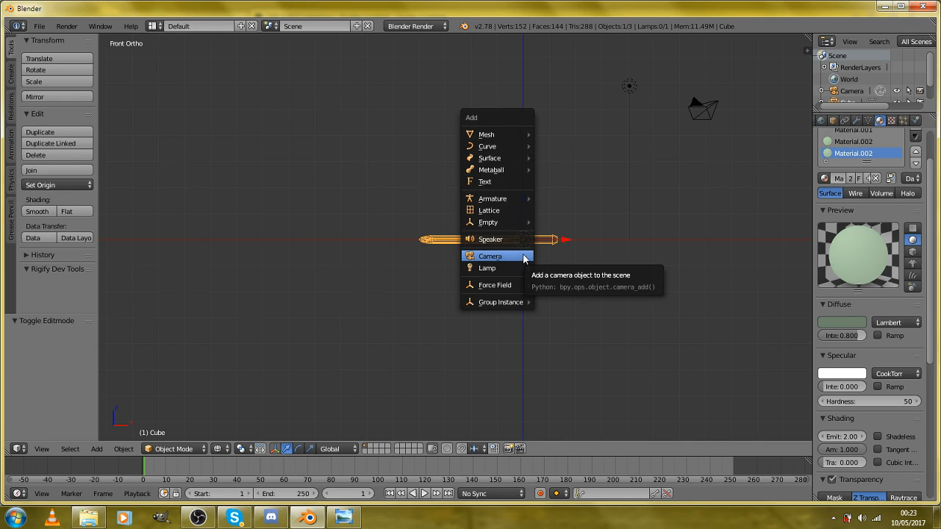
{"action": "left_click", "coordinate": [491, 256]}
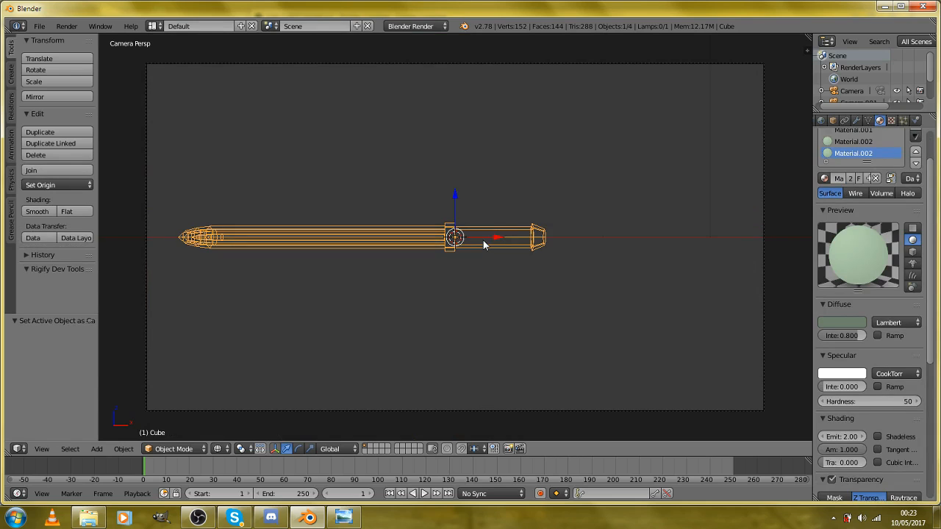
{"action": "left_click_drag", "start_coordinate": [455, 237], "coordinate": [636, 237]}
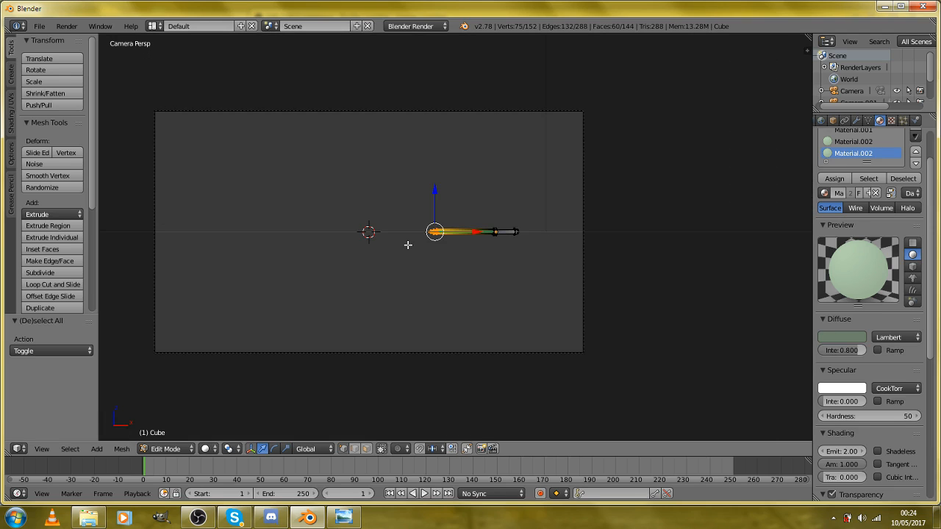
Zoom in on the blade and select the transparent green slot to make separate Material.003
{"action": "left_click_drag", "start_coordinate": [434, 232], "coordinate": [304, 233]}
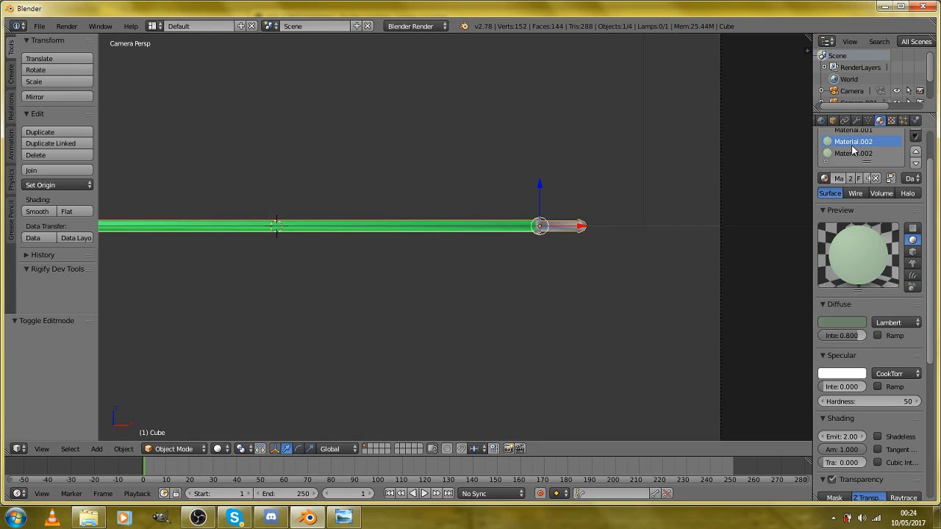
{"action": "left_click", "coordinate": [860, 153]}
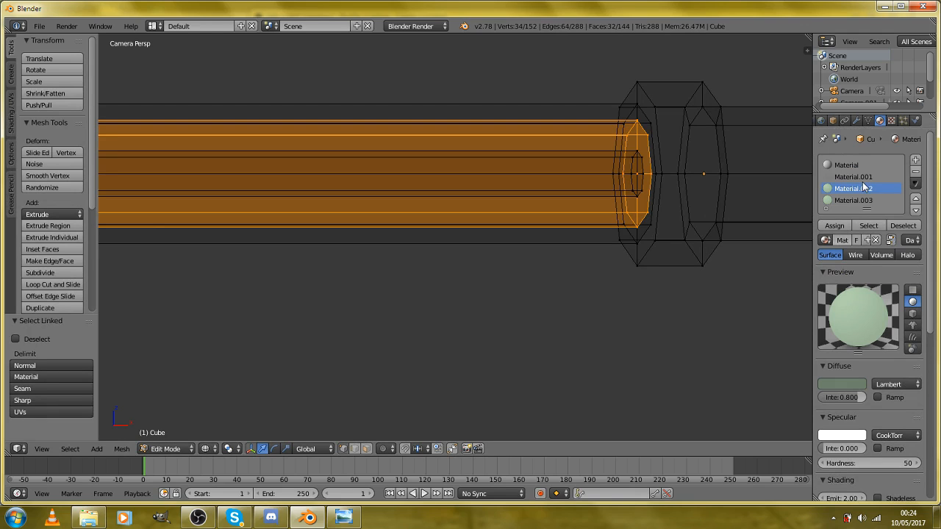
Lighten Material.003's base colour to pale green and render a test image with F12
{"action": "scroll", "scroll_direction": "down", "scroll_amount": 3}
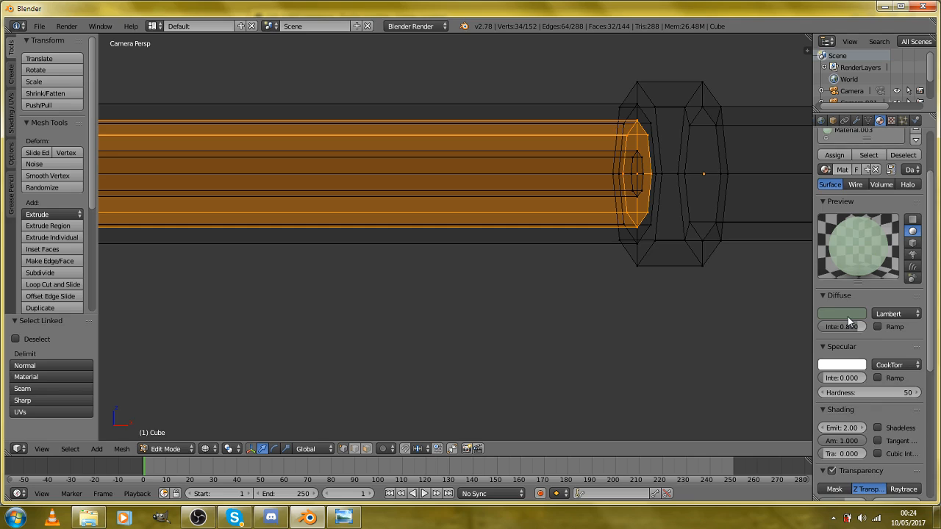
{"action": "left_click", "coordinate": [842, 313]}
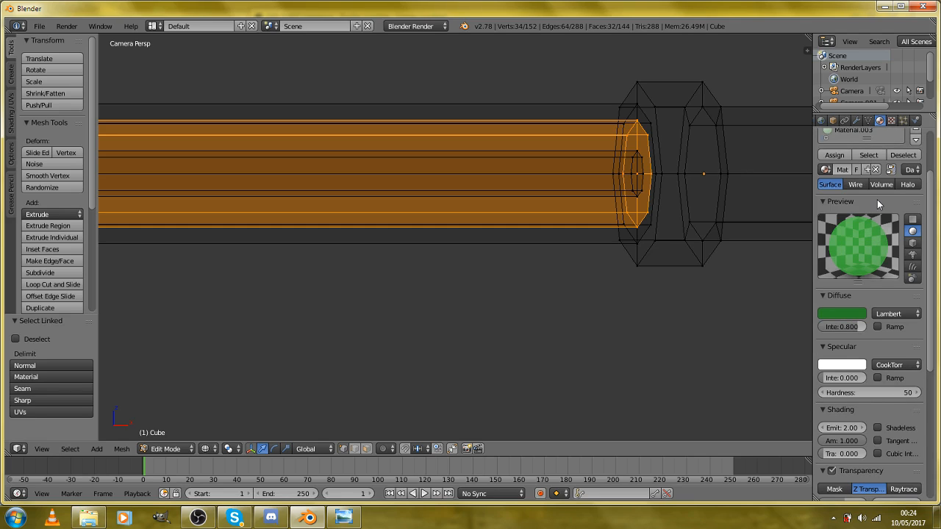
{"action": "left_click", "coordinate": [842, 312]}
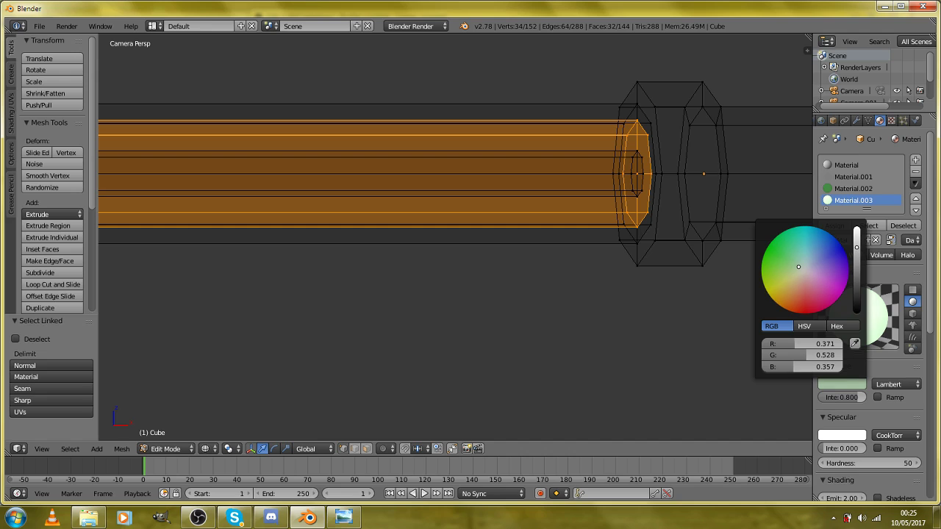
{"action": "left_click", "coordinate": [790, 265]}
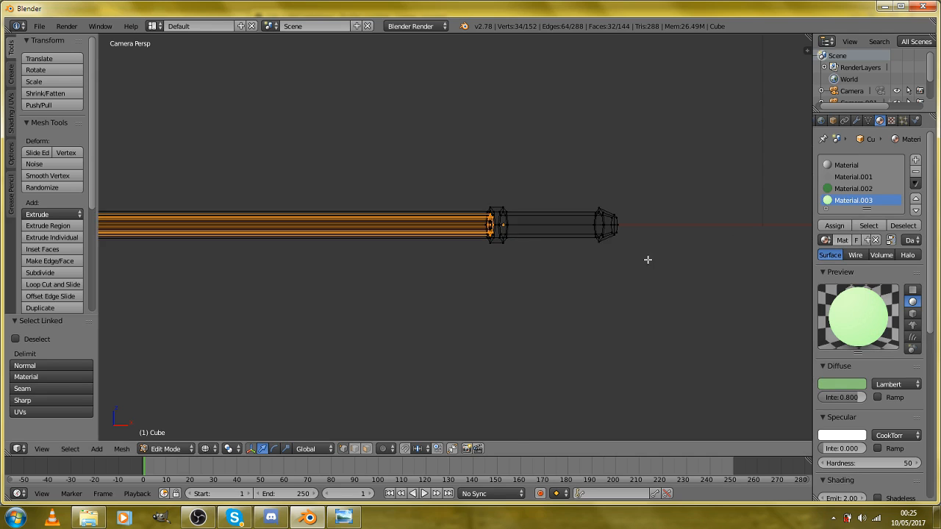
{"action": "key", "text": "F12"}
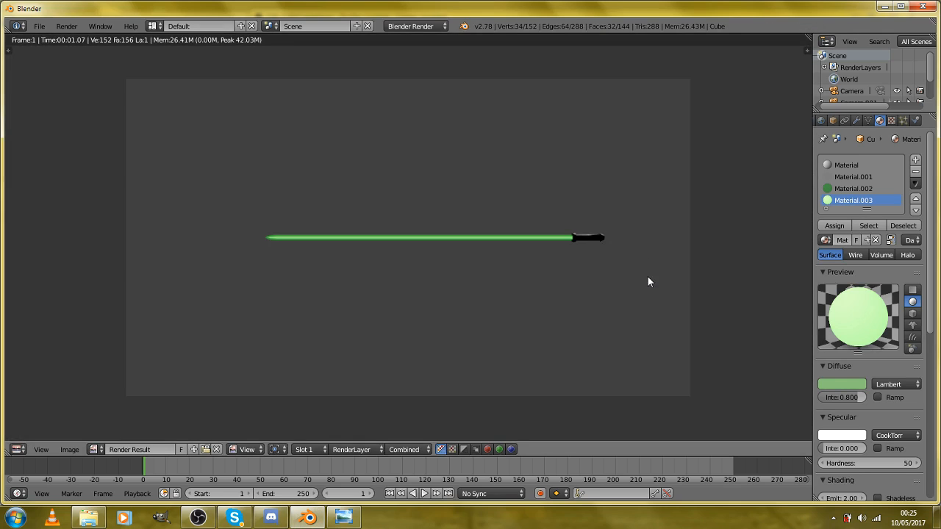
{"action": "mouse_move", "coordinate": [636, 279]}
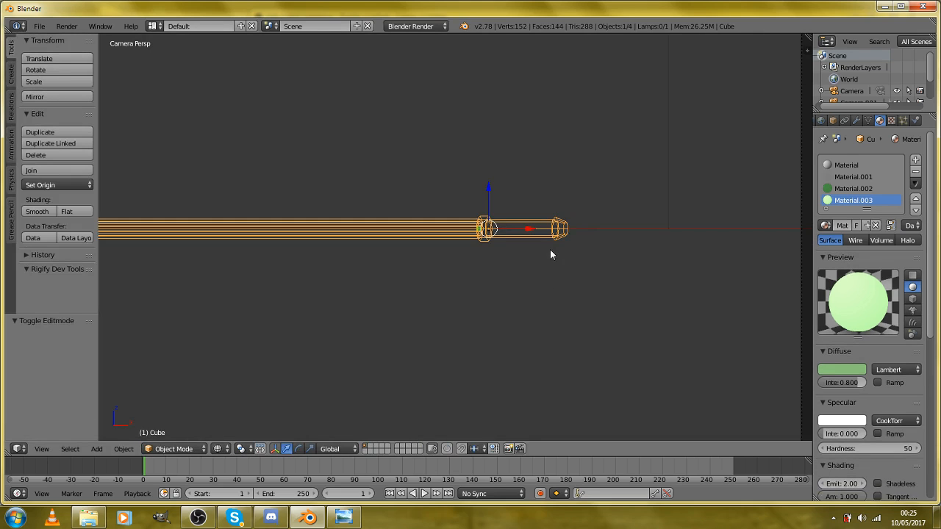
In Edit Mode, nudge the hilt end cap along the saber and switch to front view
{"action": "key", "text": "Tab"}
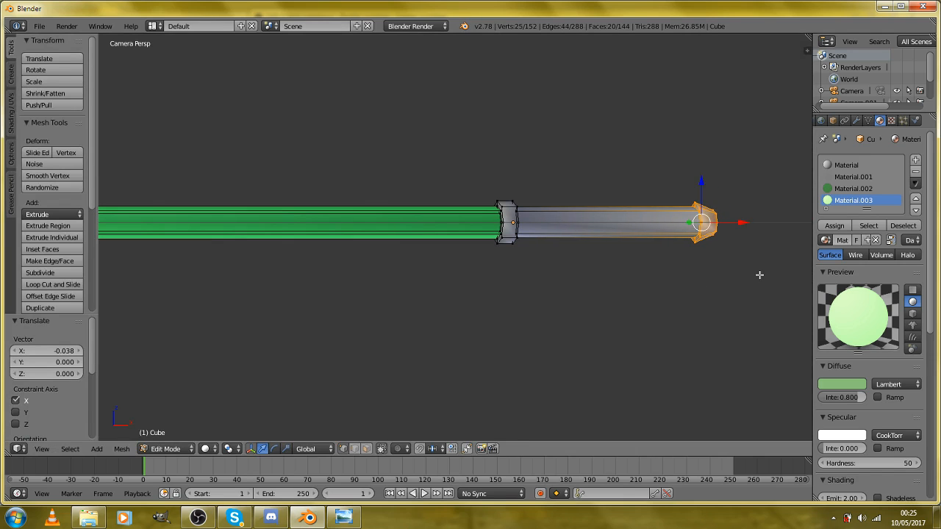
{"action": "key", "text": "F12"}
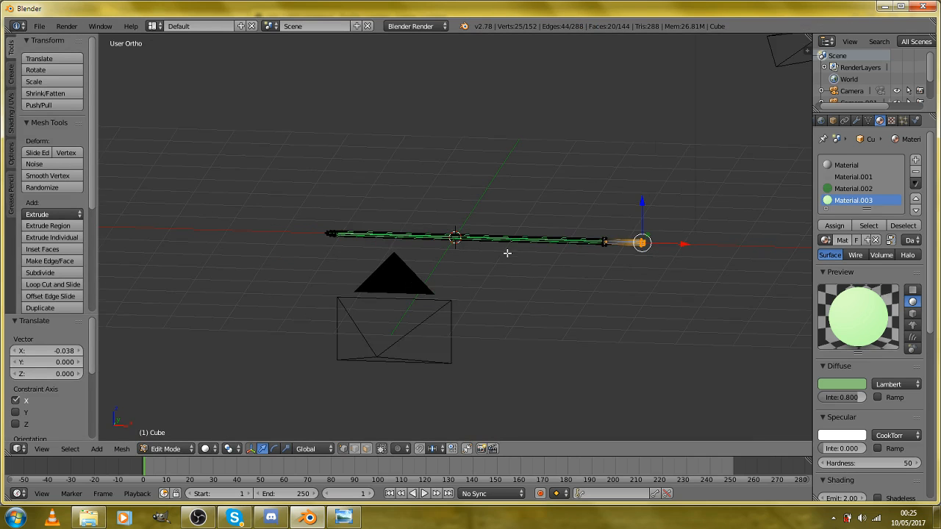
{"action": "key", "text": "KP_1"}
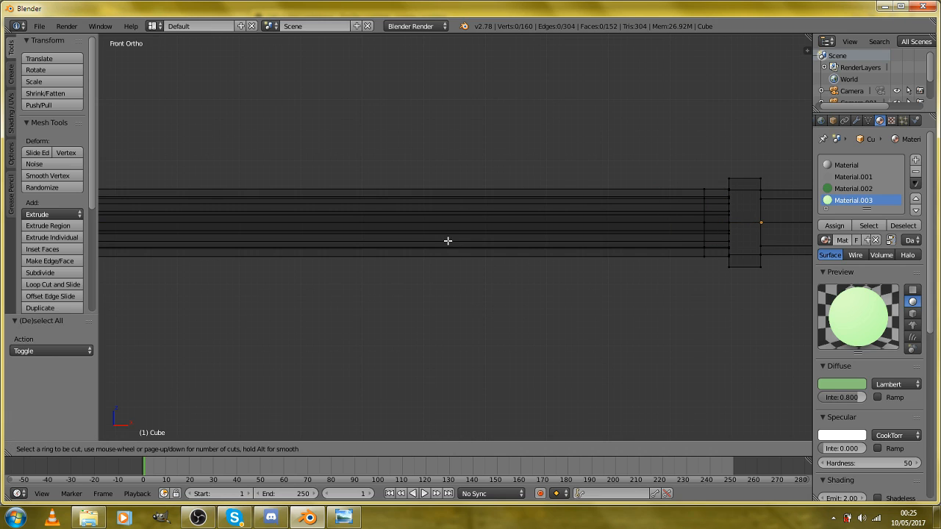
Add loop cuts near the blade base and scale the ring beside the hilt to taper it
{"action": "left_click", "coordinate": [449, 241]}
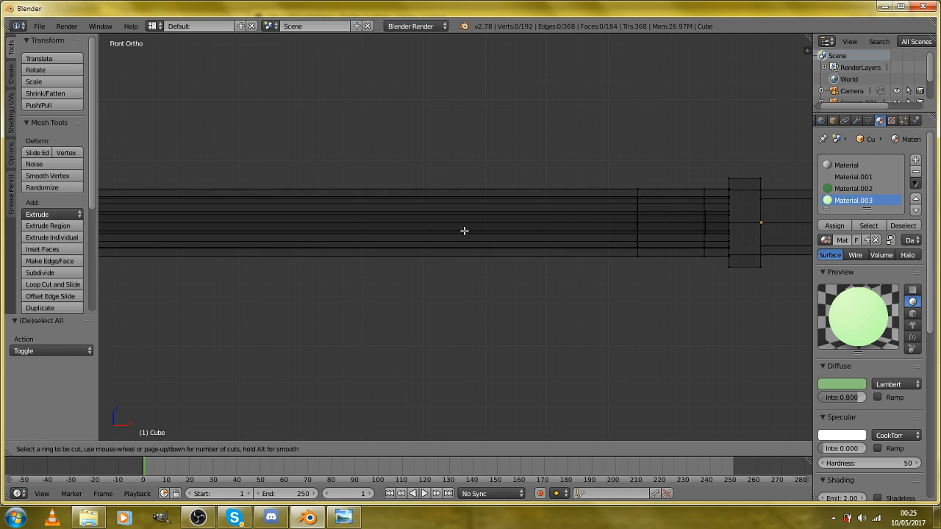
{"action": "left_click", "coordinate": [465, 231]}
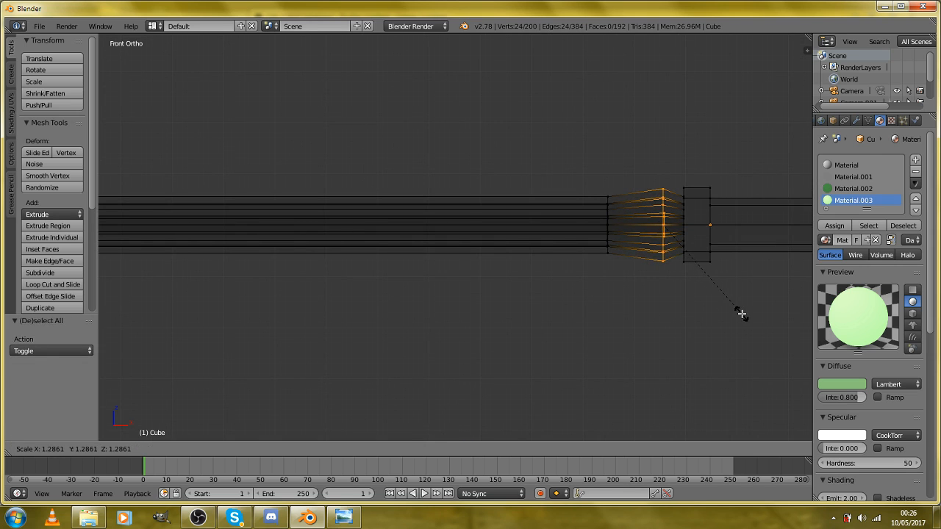
{"action": "left_click", "coordinate": [742, 315]}
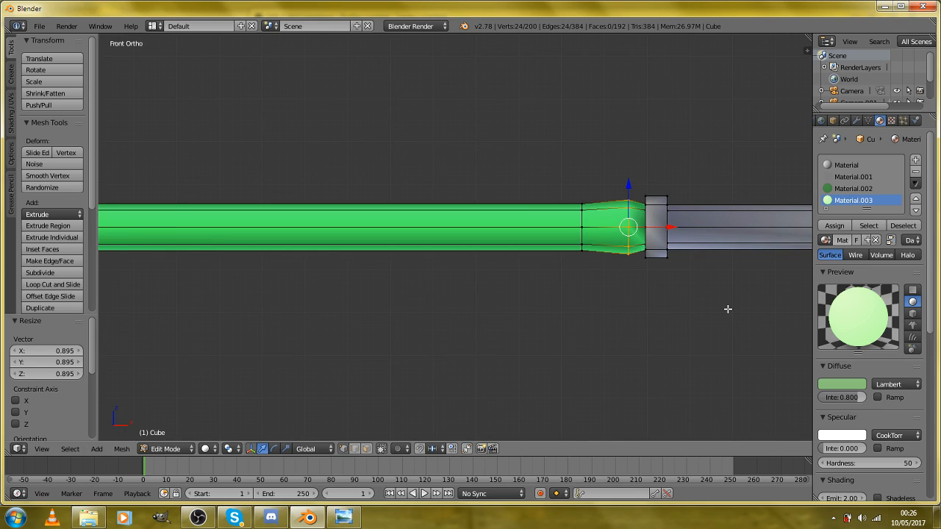
{"action": "key", "text": "F12"}
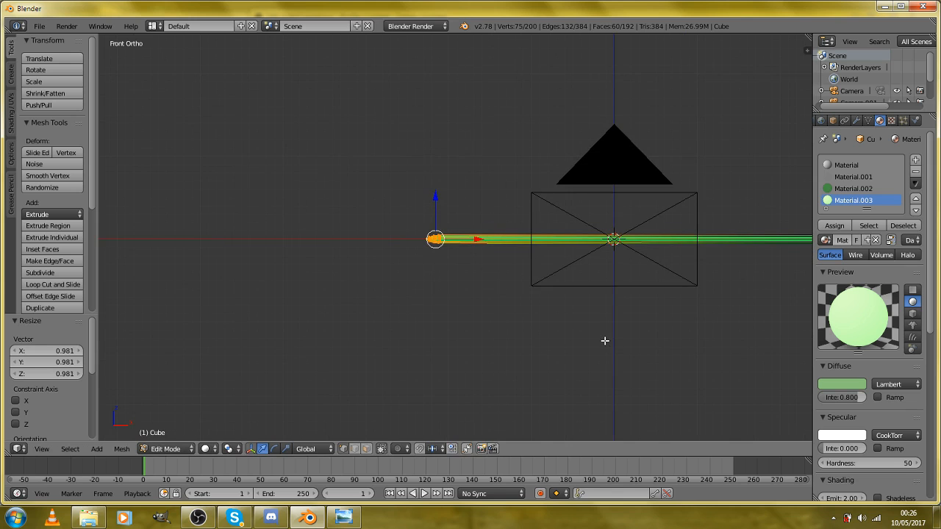
{"action": "key", "text": "F12"}
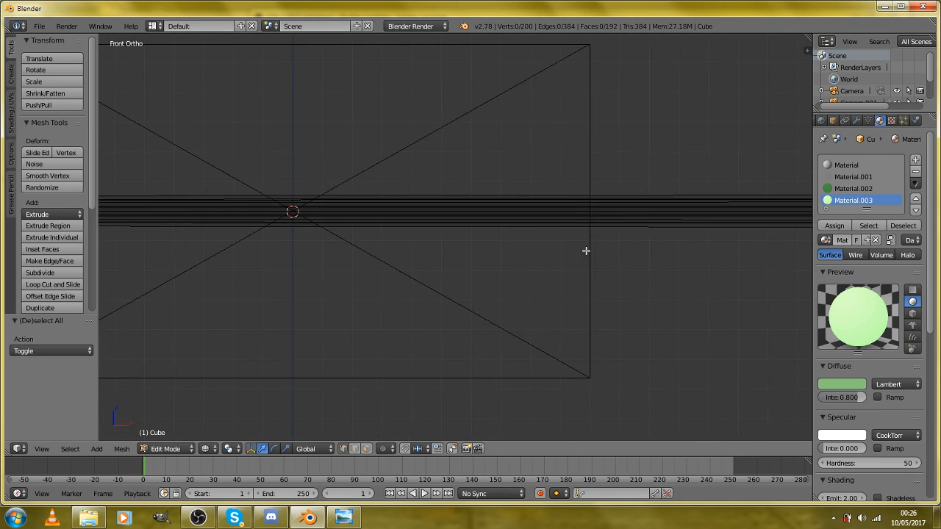
Cut multiple loops along the blade, shrink alternate rings to 0.918, then exit Edit Mode
{"action": "left_click", "coordinate": [52, 283]}
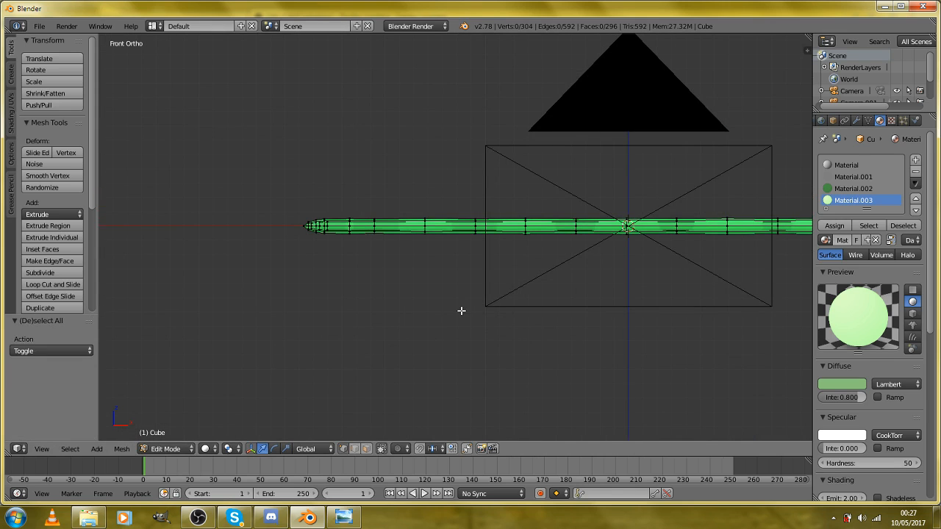
{"action": "key", "text": "F12"}
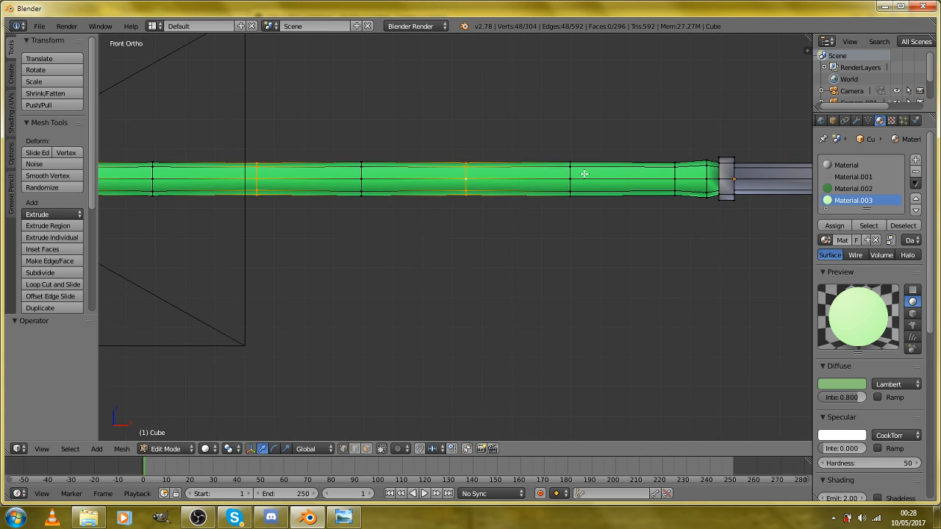
{"action": "mouse_move", "coordinate": [625, 183]}
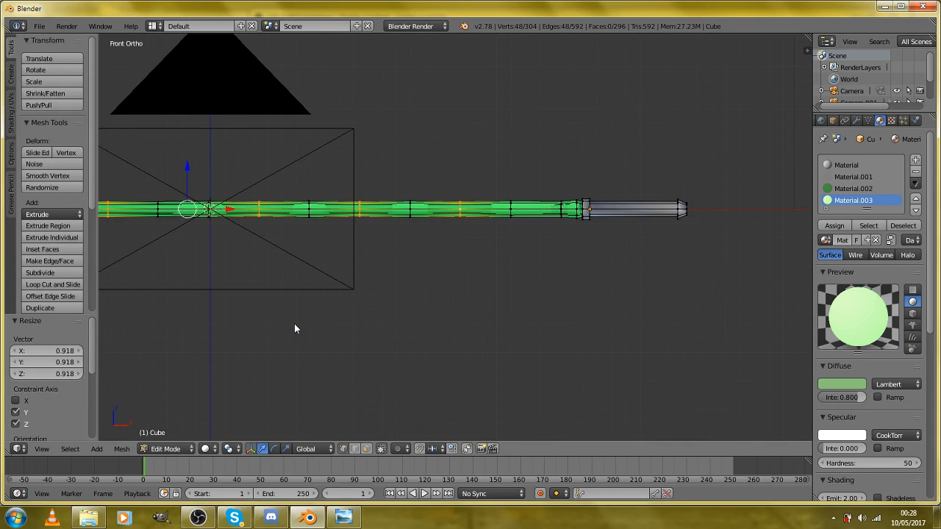
{"action": "key", "text": "Tab"}
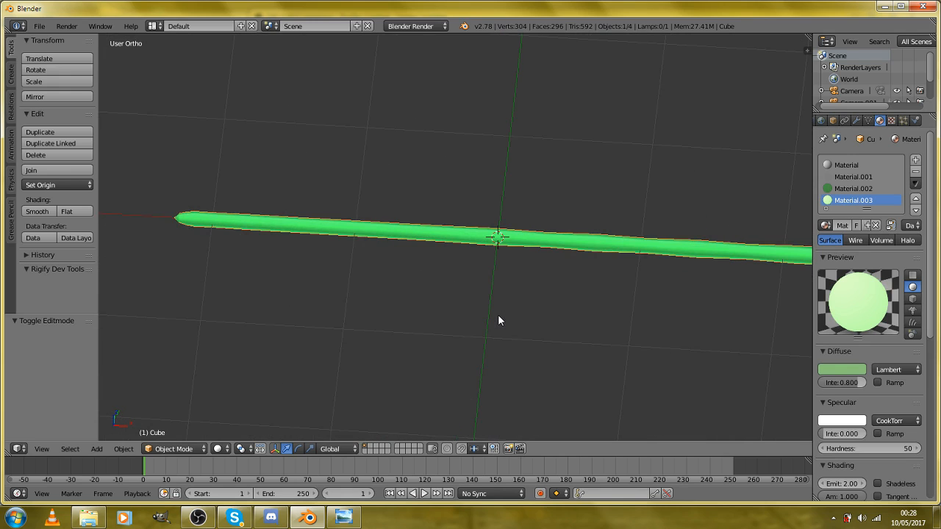
Add a floor plane beneath the saber with a new mirror-reflective material
{"action": "left_click", "coordinate": [96, 448]}
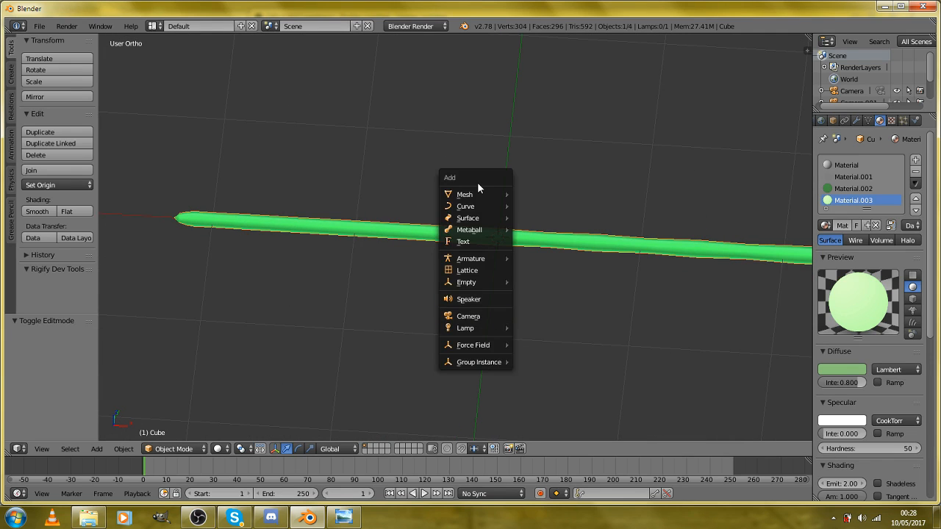
{"action": "left_click", "coordinate": [464, 194]}
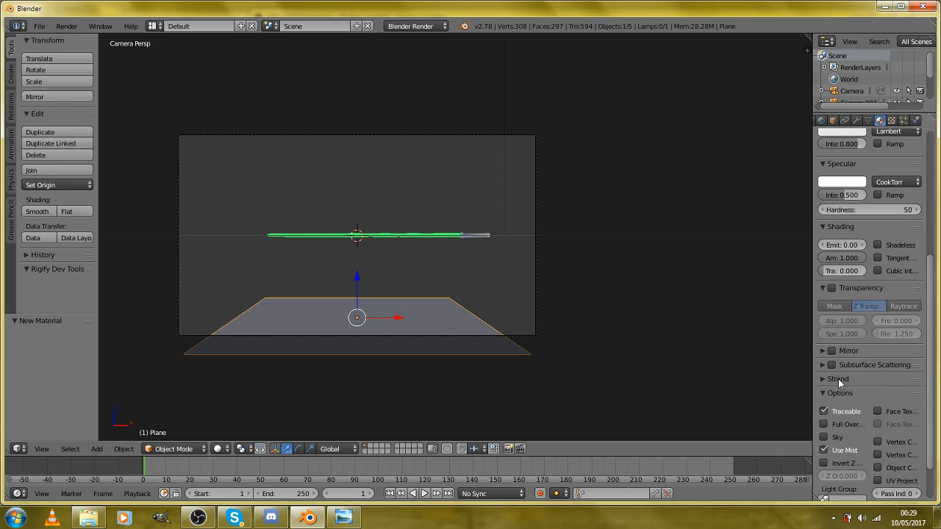
{"action": "left_click", "coordinate": [824, 351]}
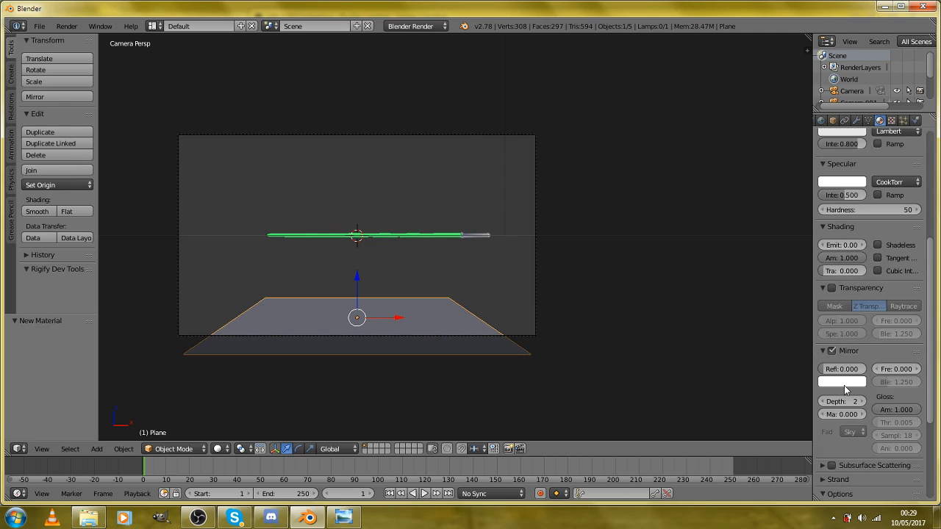
{"action": "left_click_drag", "start_coordinate": [842, 368], "coordinate": [842, 368]}
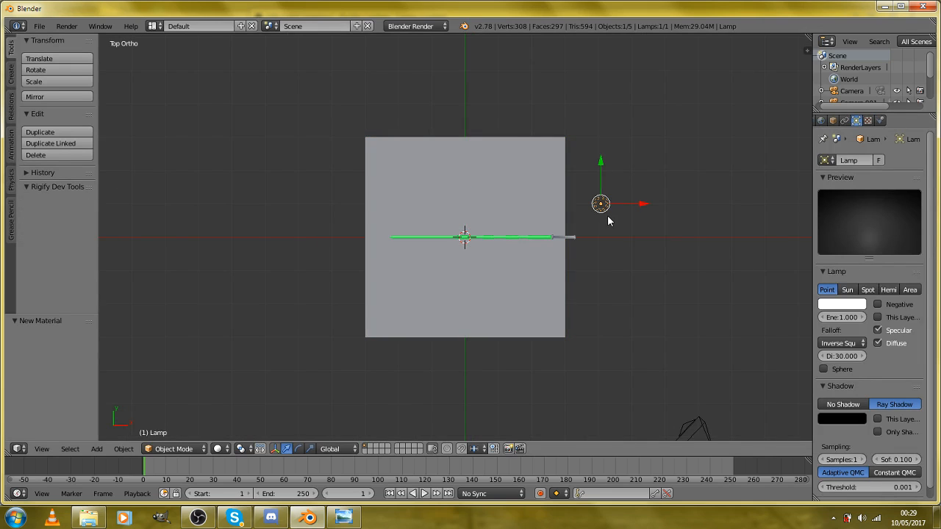
Move the lamp beside the saber and set the plane's mirror reflectivity to 0.865
{"action": "key", "text": "F12"}
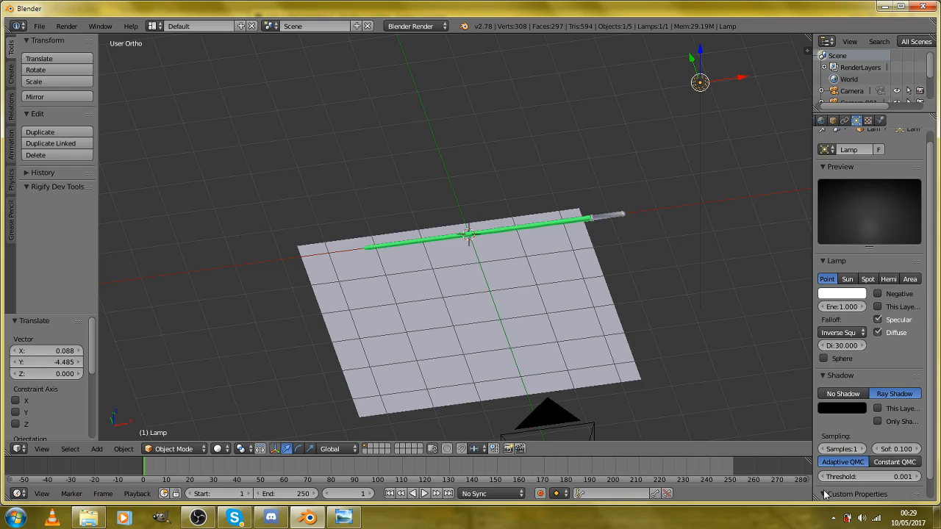
{"action": "scroll", "scroll_direction": "down", "scroll_amount": 3}
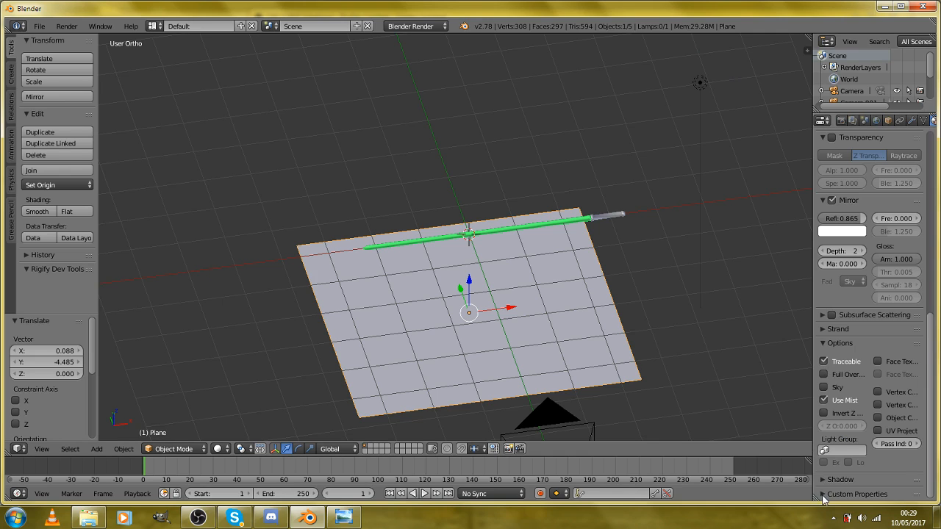
{"action": "scroll", "scroll_direction": "down", "scroll_amount": 3}
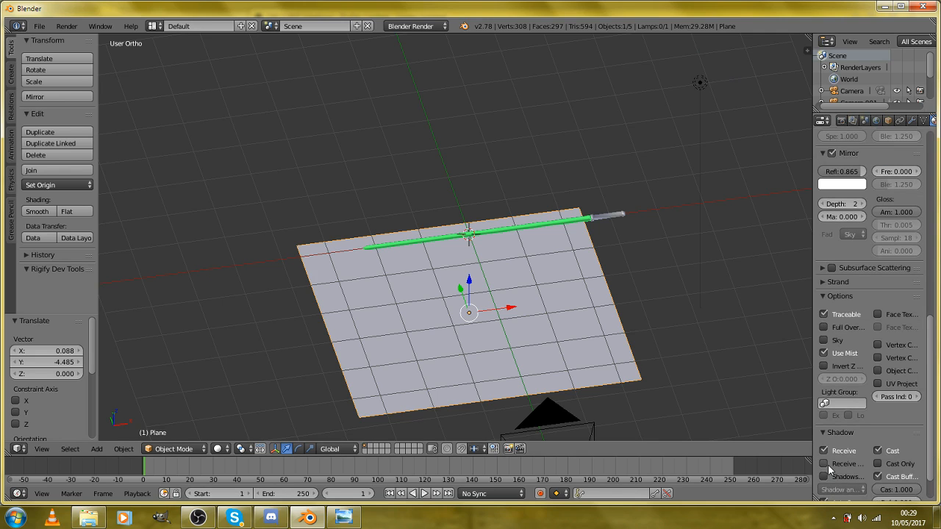
{"action": "key", "text": "F12"}
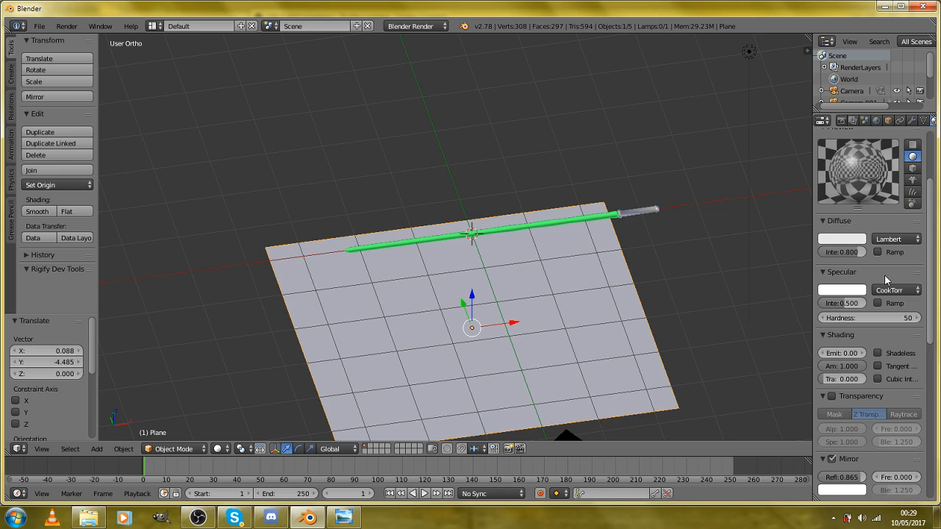
{"action": "mouse_move", "coordinate": [631, 285]}
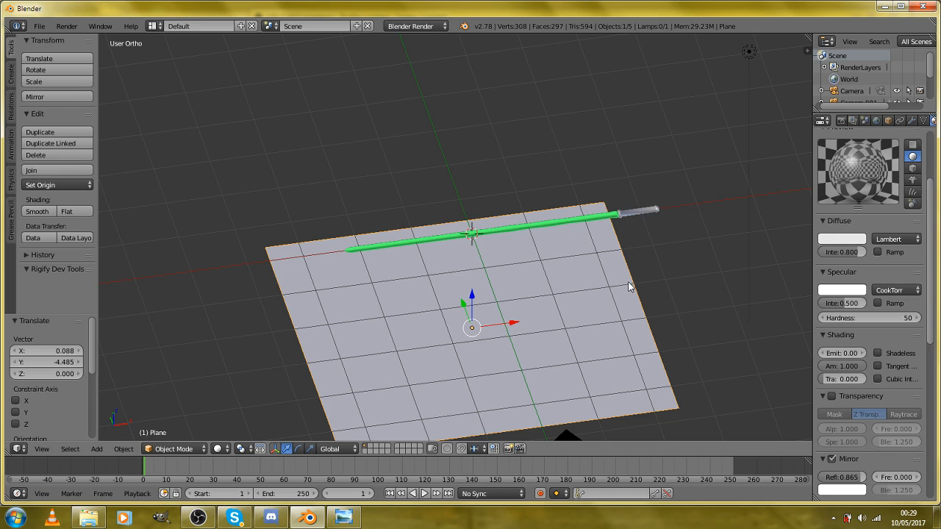
{"action": "mouse_move", "coordinate": [593, 286]}
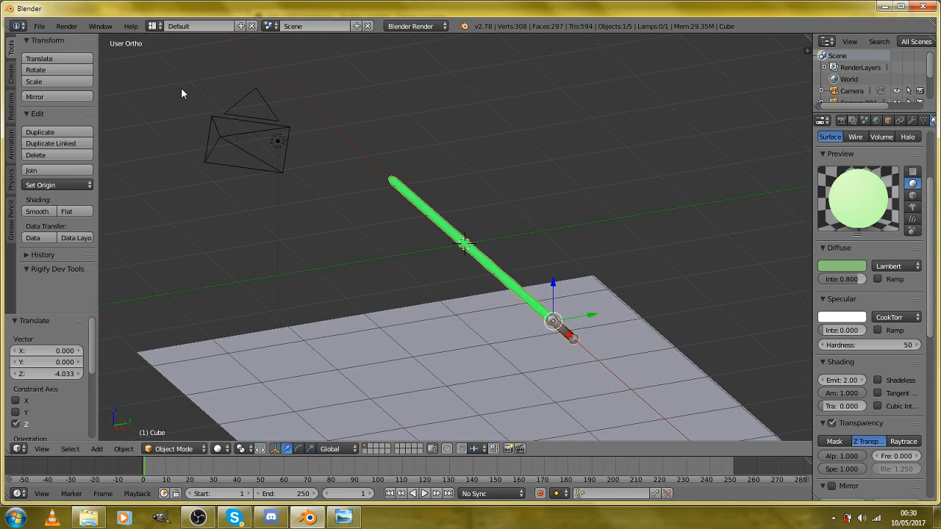
{"action": "mouse_move", "coordinate": [249, 180]}
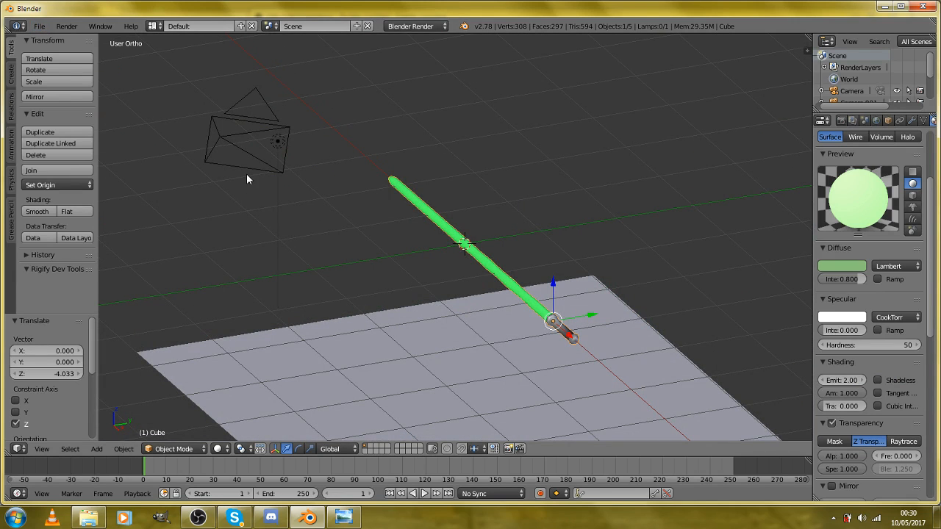
{"action": "mouse_move", "coordinate": [49, 27]}
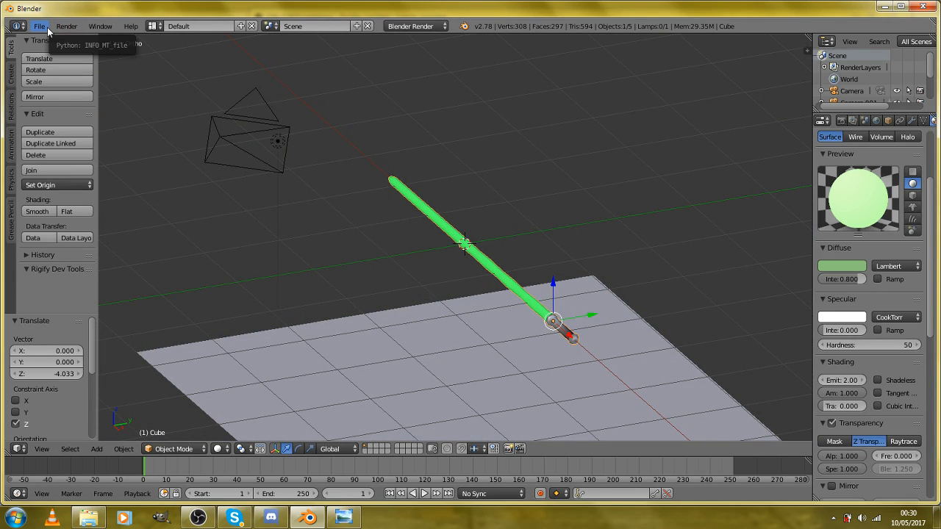